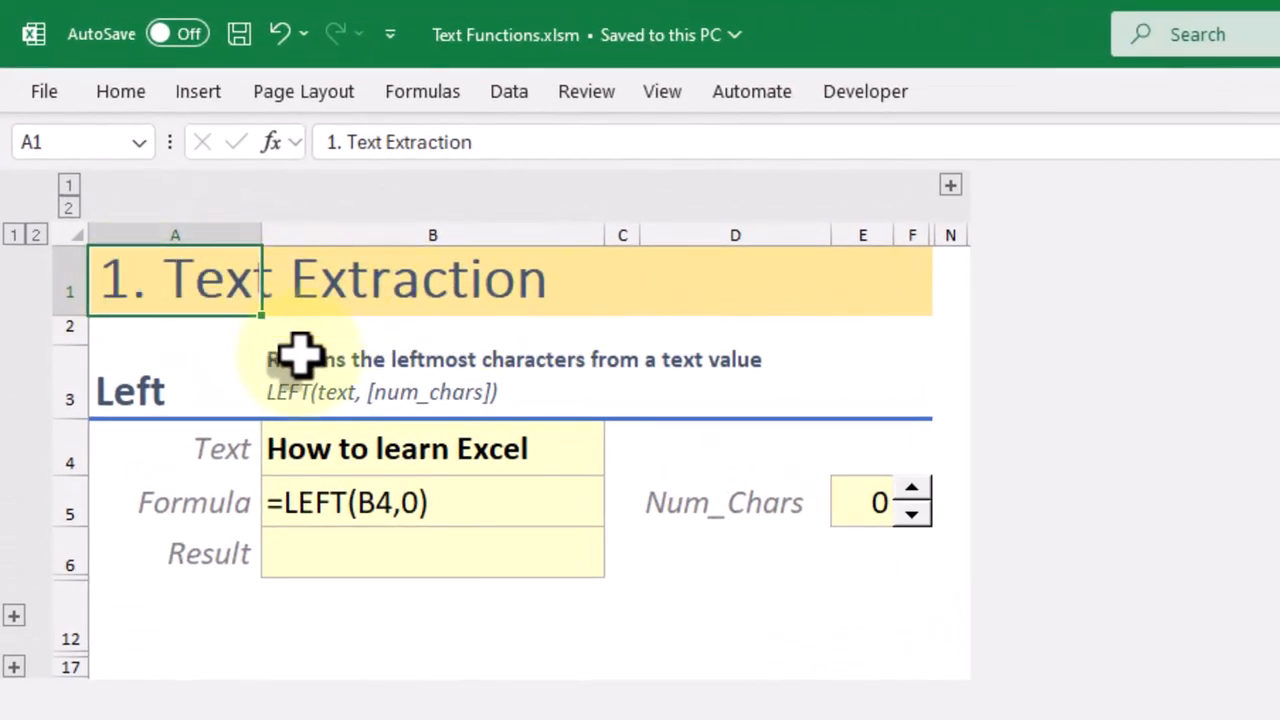
pyautogui.moveTo(176, 420)
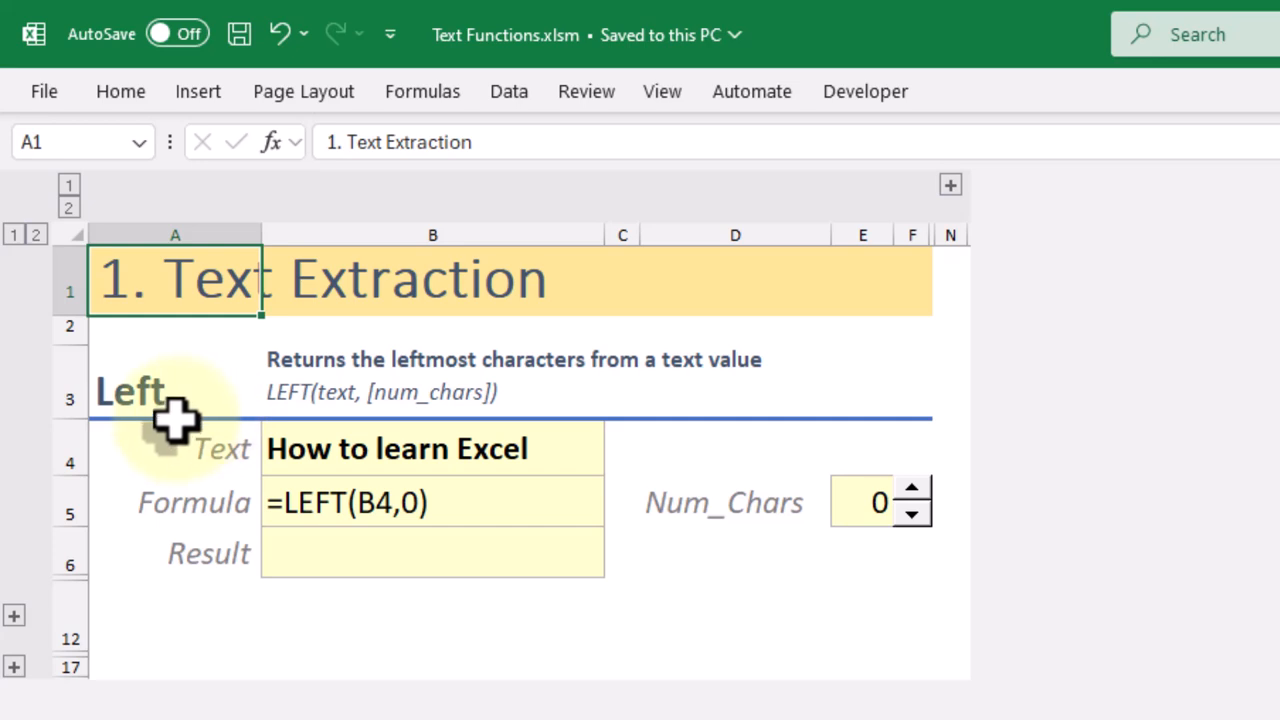
pyautogui.moveTo(604, 424)
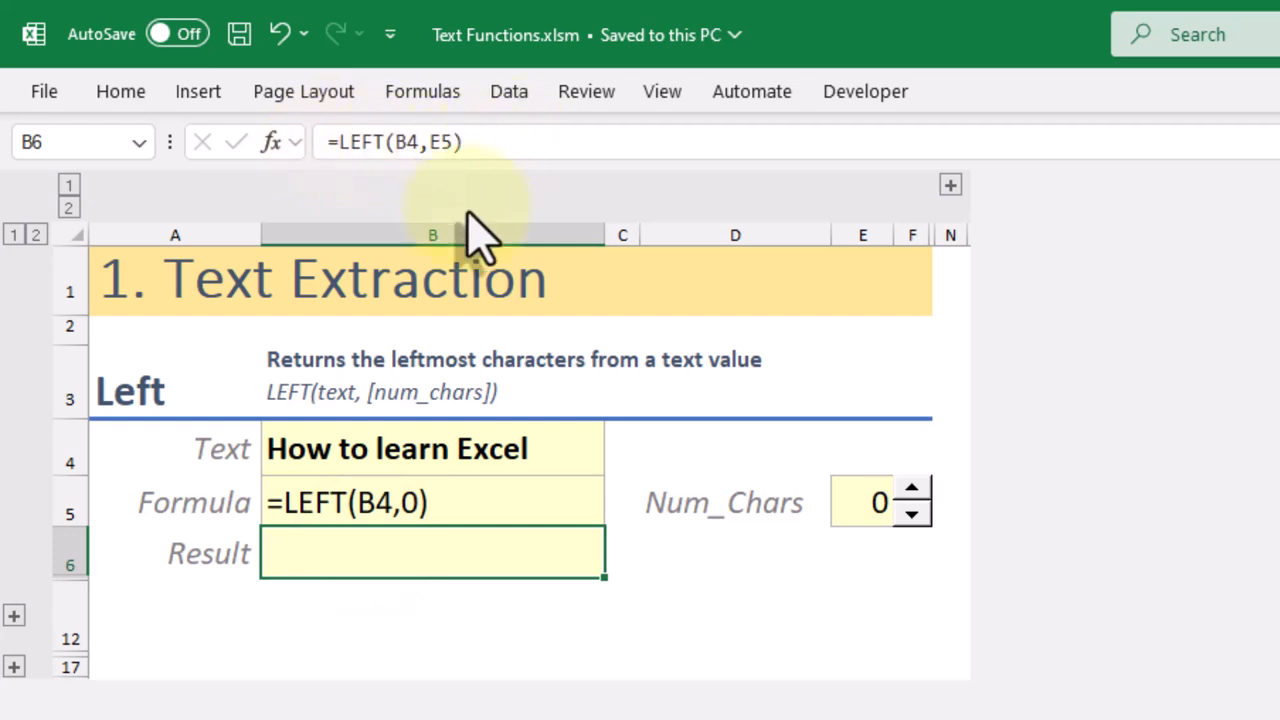
# Step: Raise the LEFT Num_Chars to 16 so E5 returns 'How to learn Exc'
pyautogui.click(432, 448)
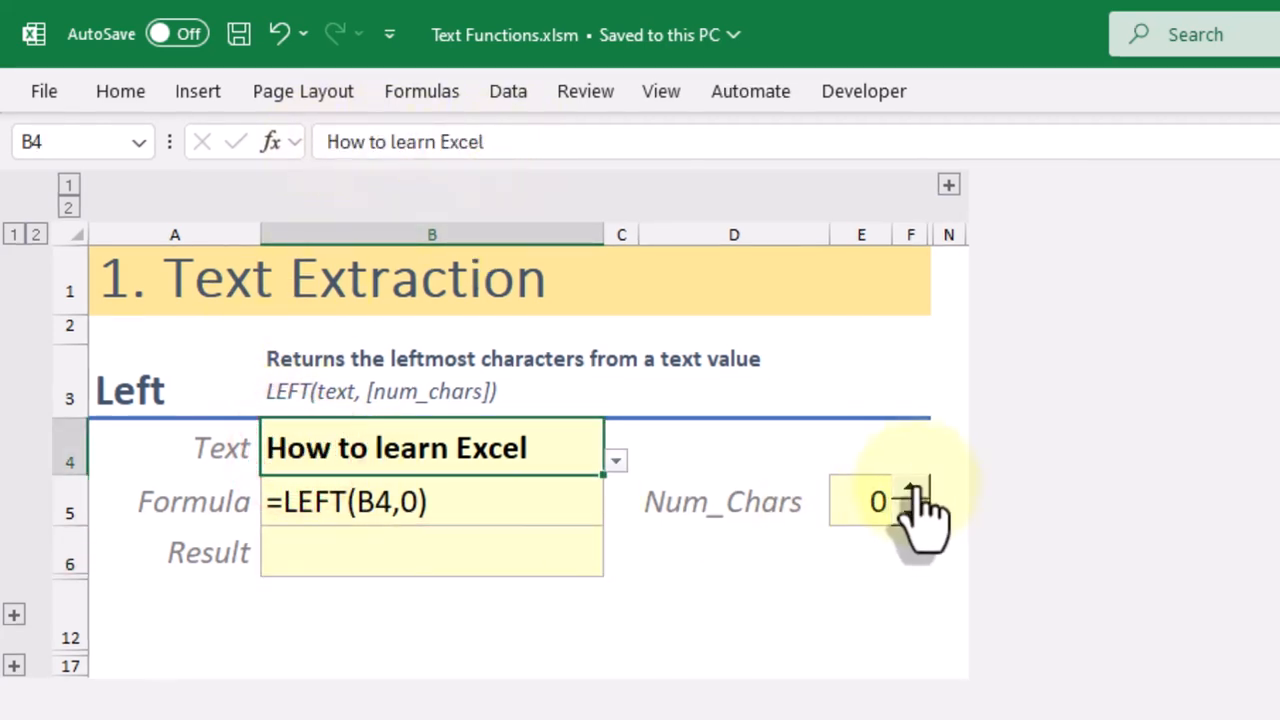
pyautogui.click(910, 488)
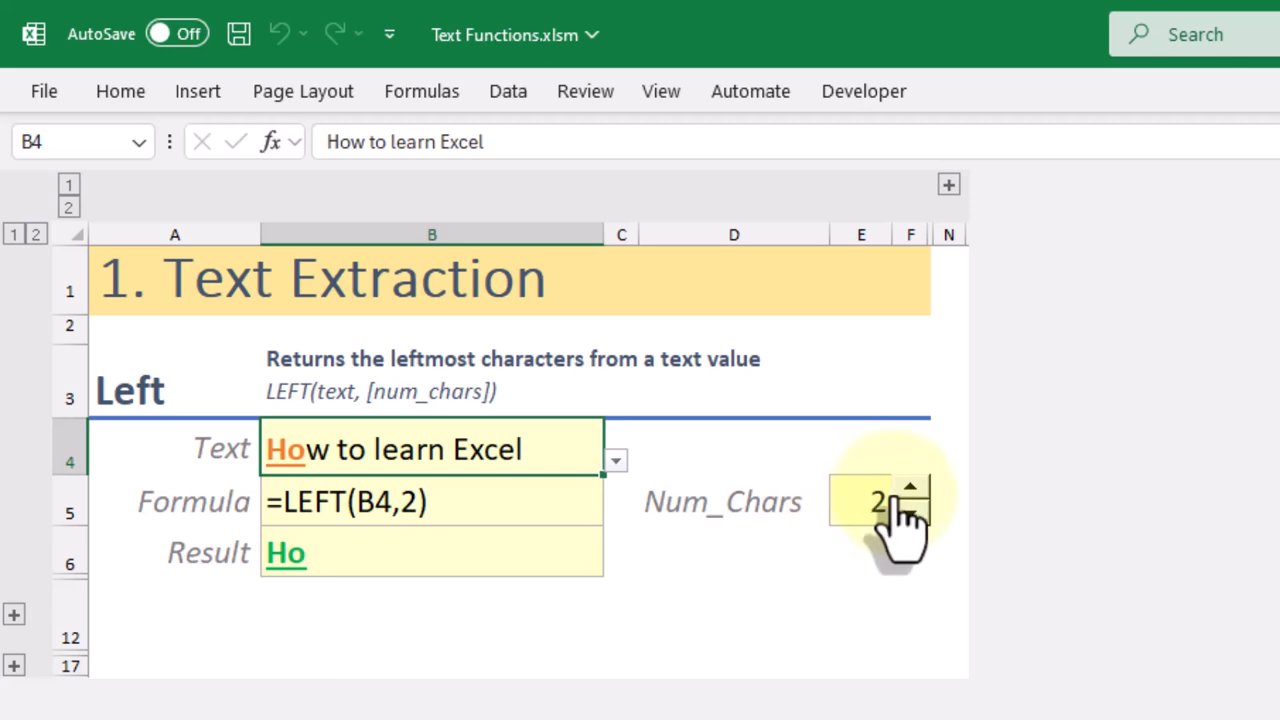
pyautogui.click(910, 488)
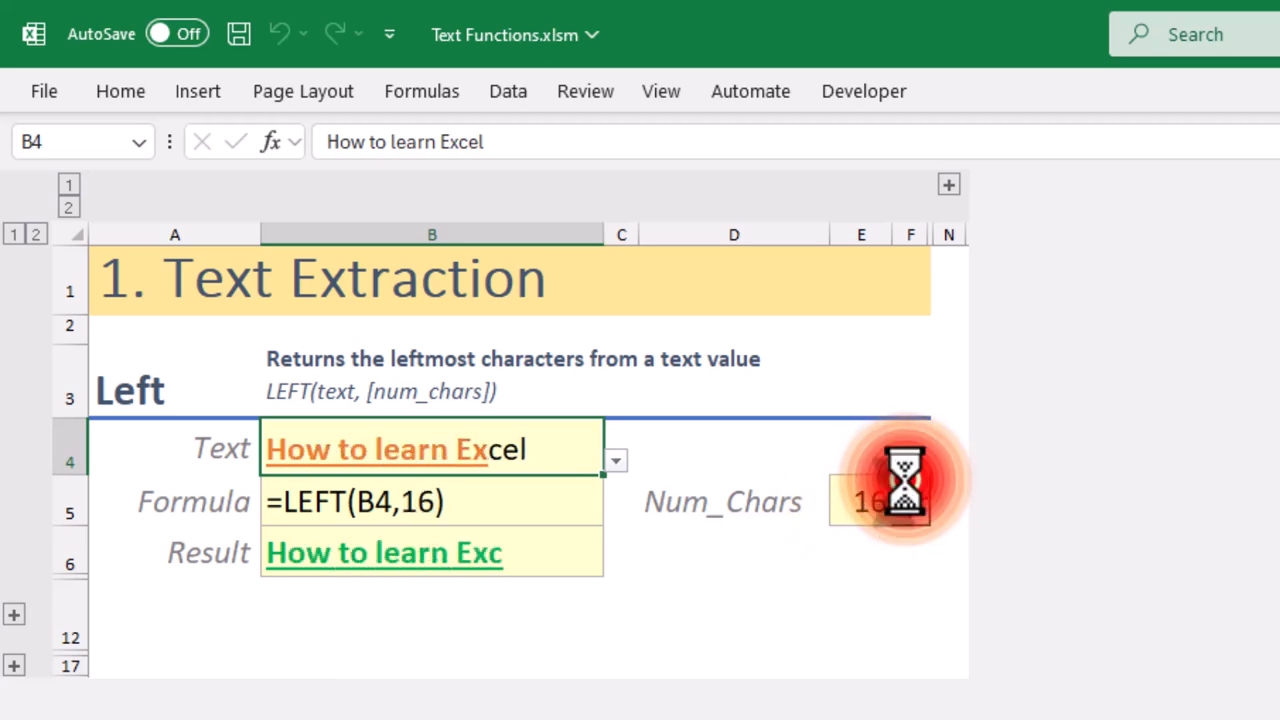
pyautogui.click(910, 488)
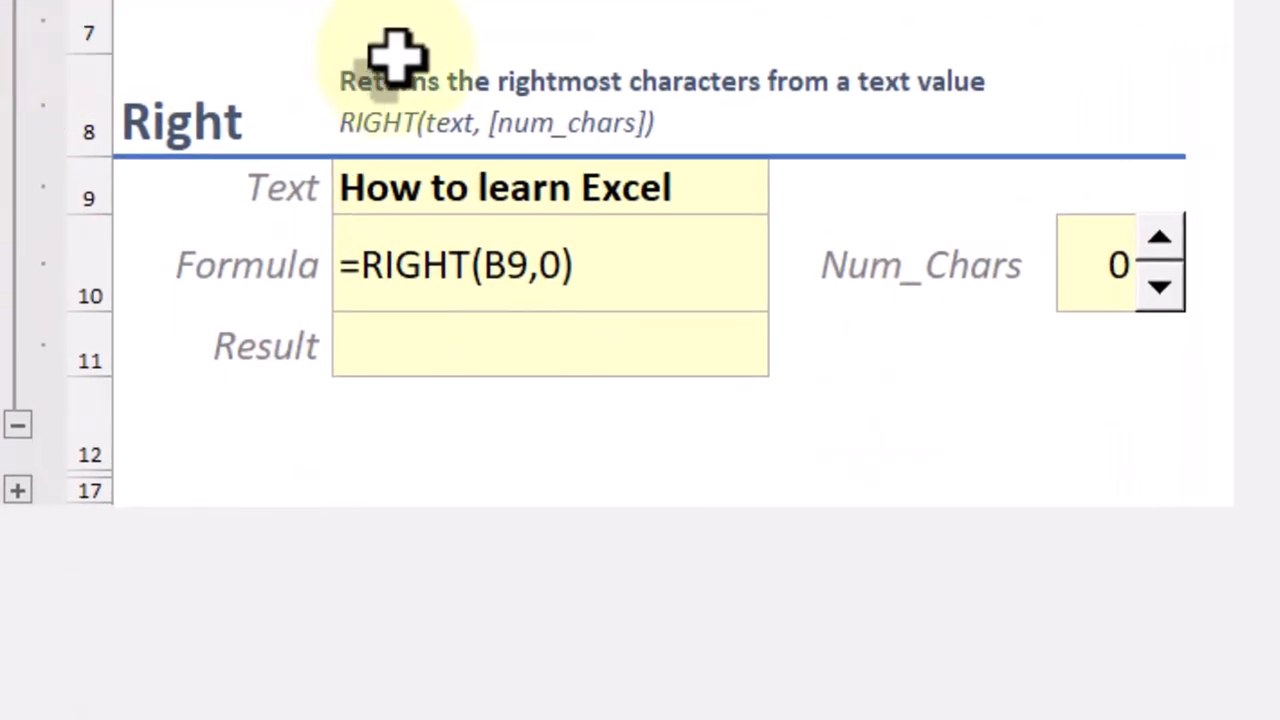
pyautogui.moveTo(716, 124)
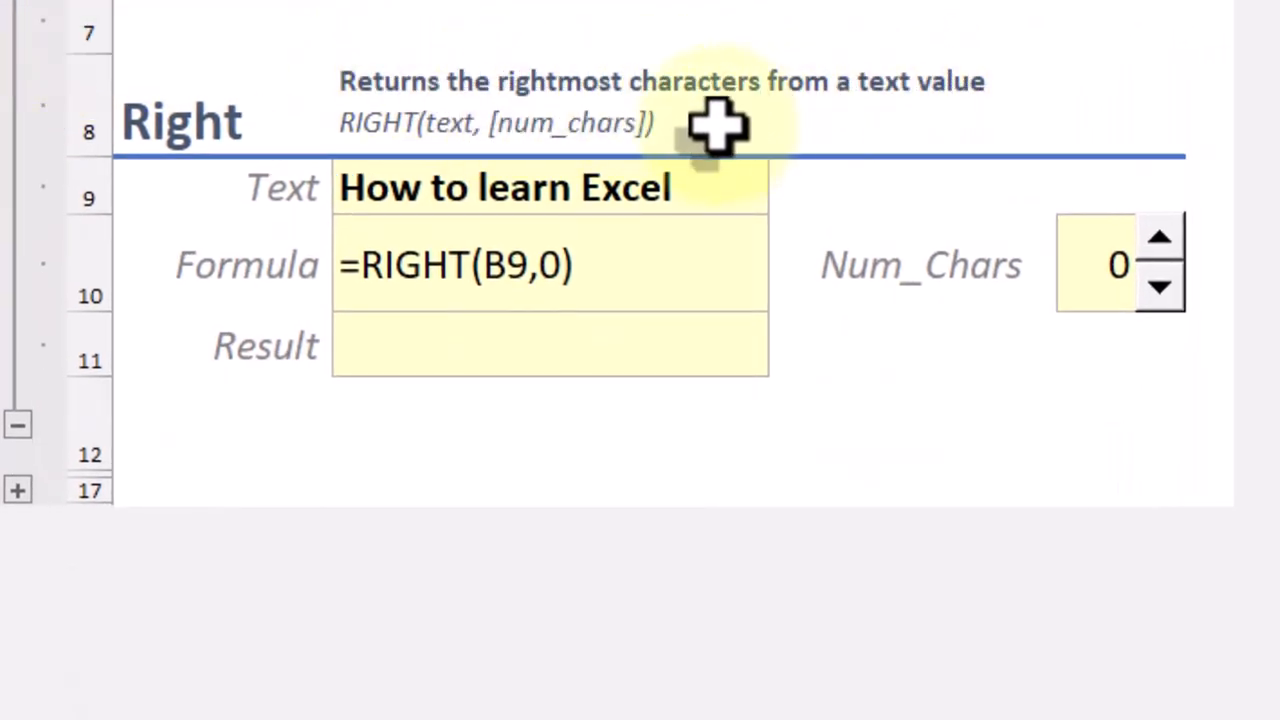
# Step: Raise the RIGHT Num_Chars to 14 so the result reads 'to learn Excel'
pyautogui.click(504, 188)
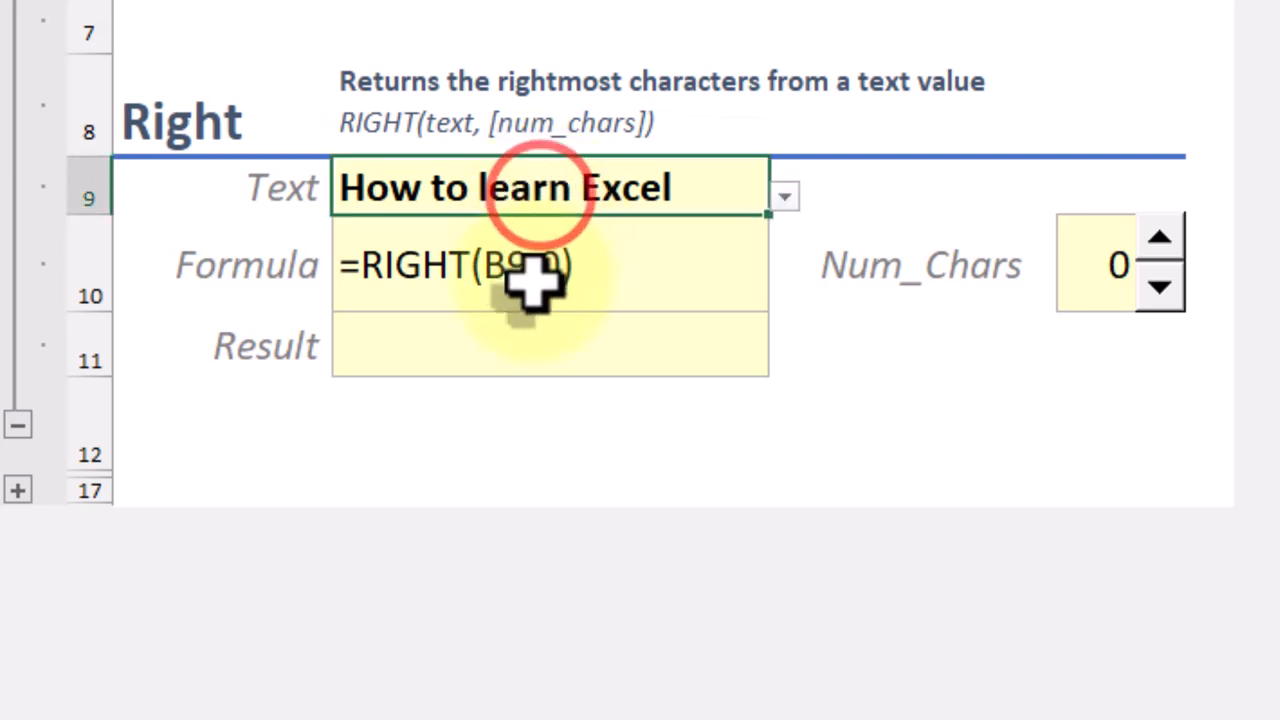
pyautogui.click(1160, 238)
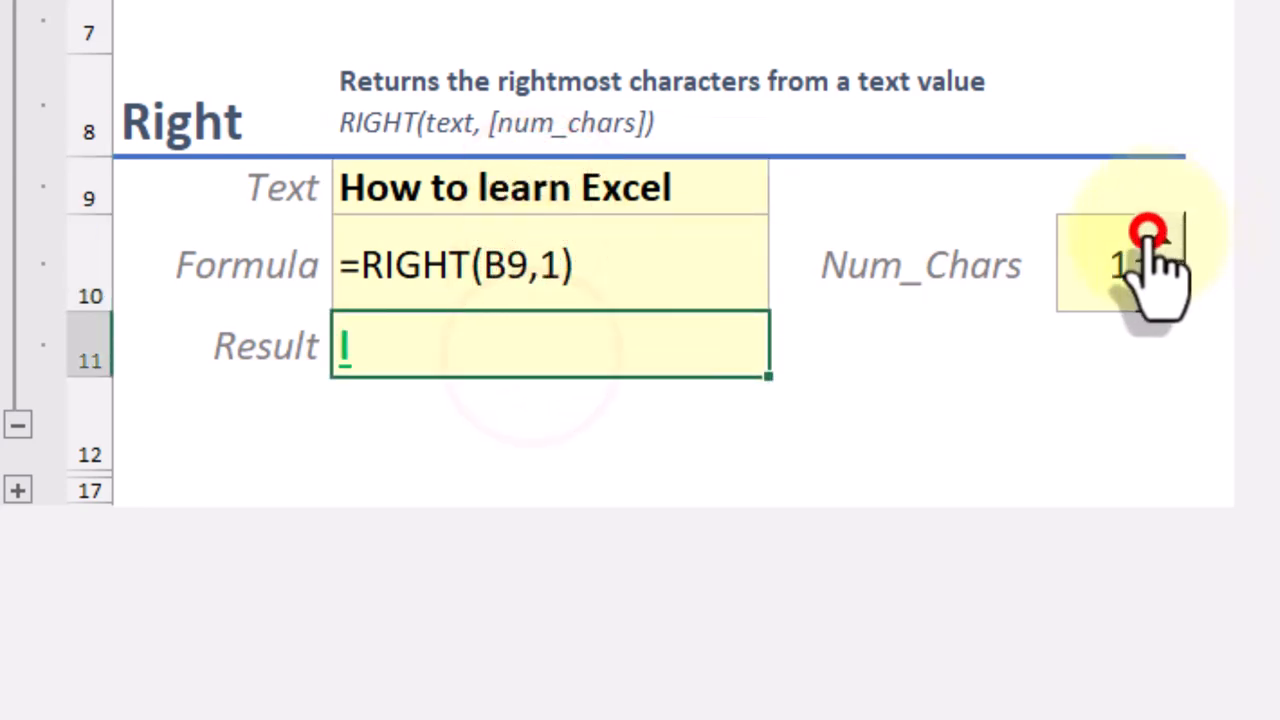
pyautogui.click(1136, 262)
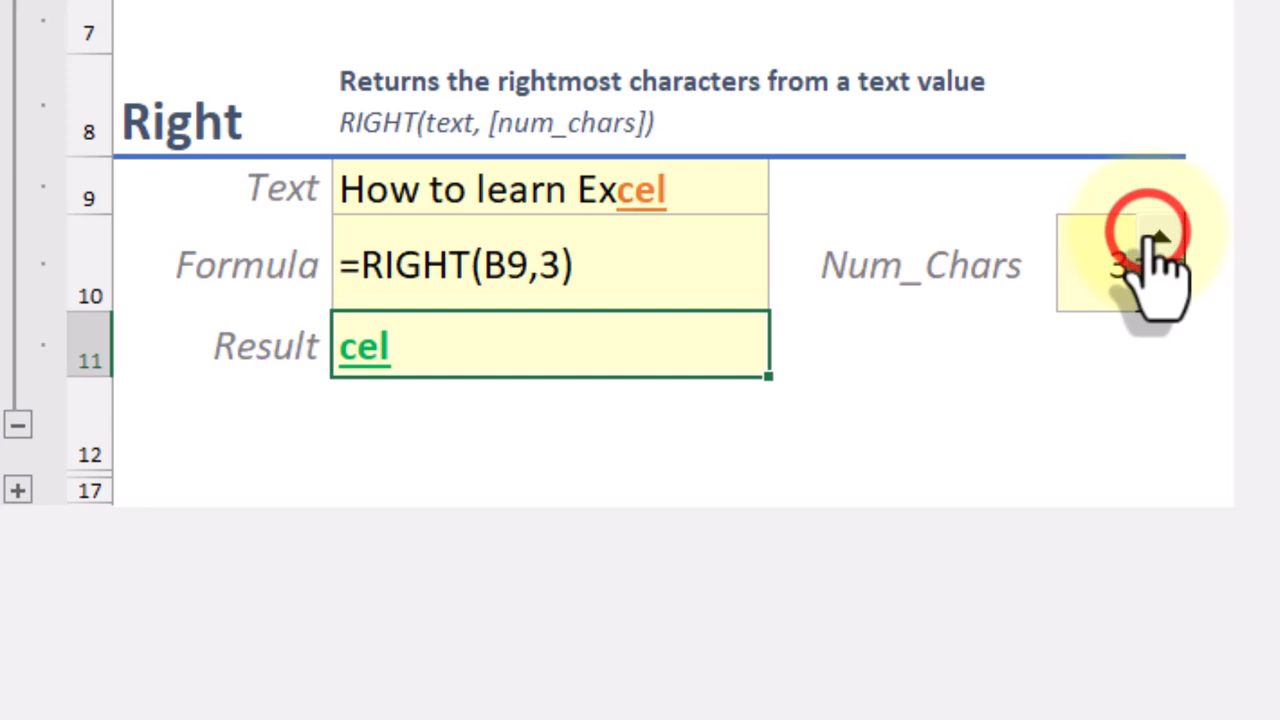
pyautogui.click(1158, 240)
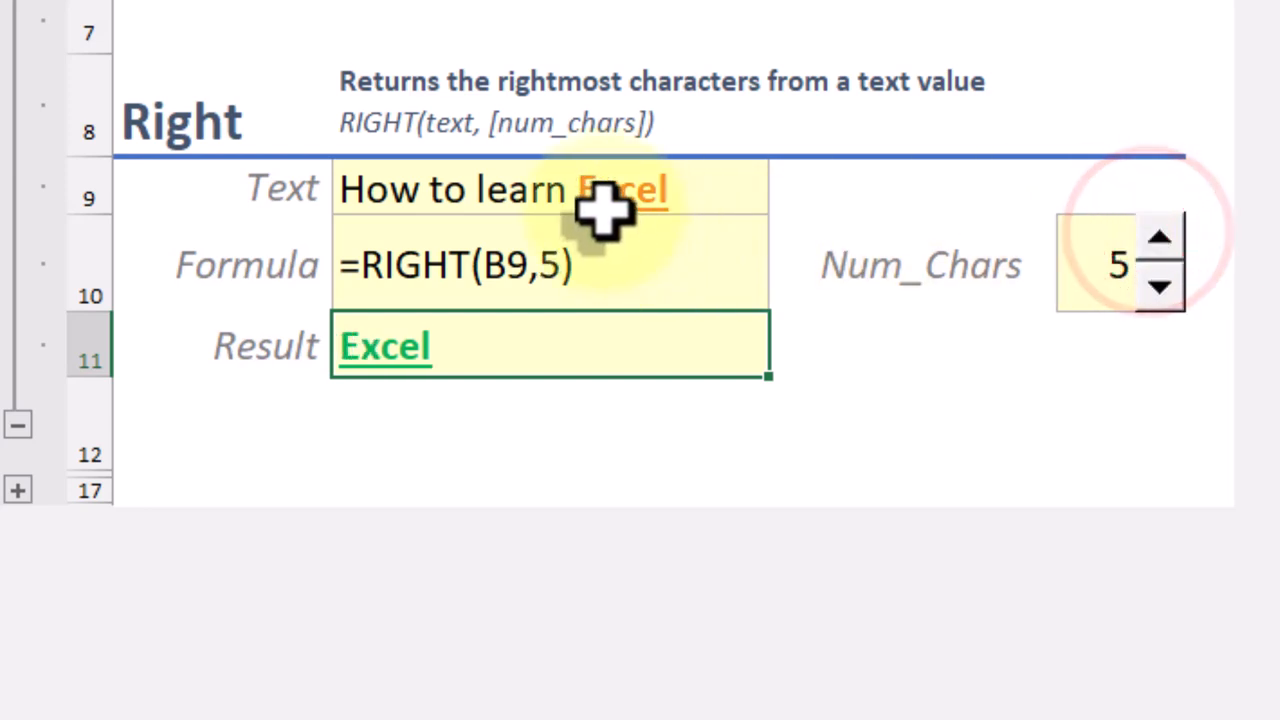
pyautogui.click(1160, 238)
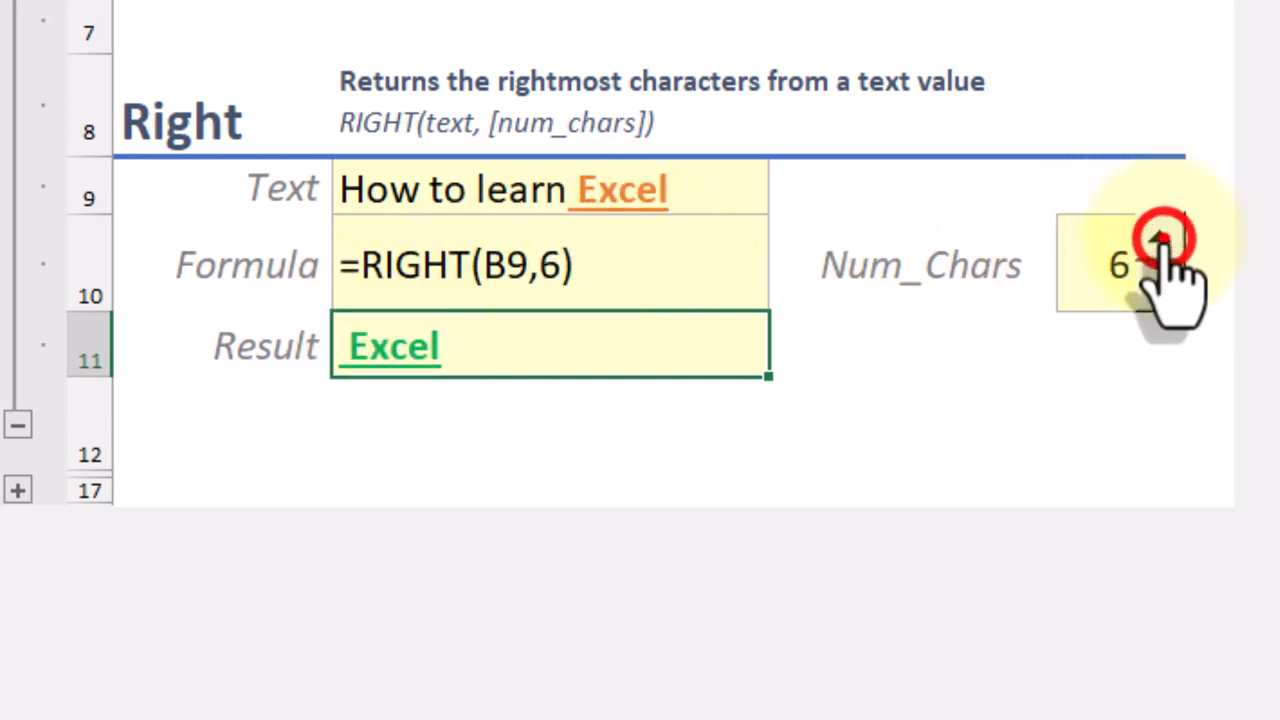
pyautogui.click(1160, 240)
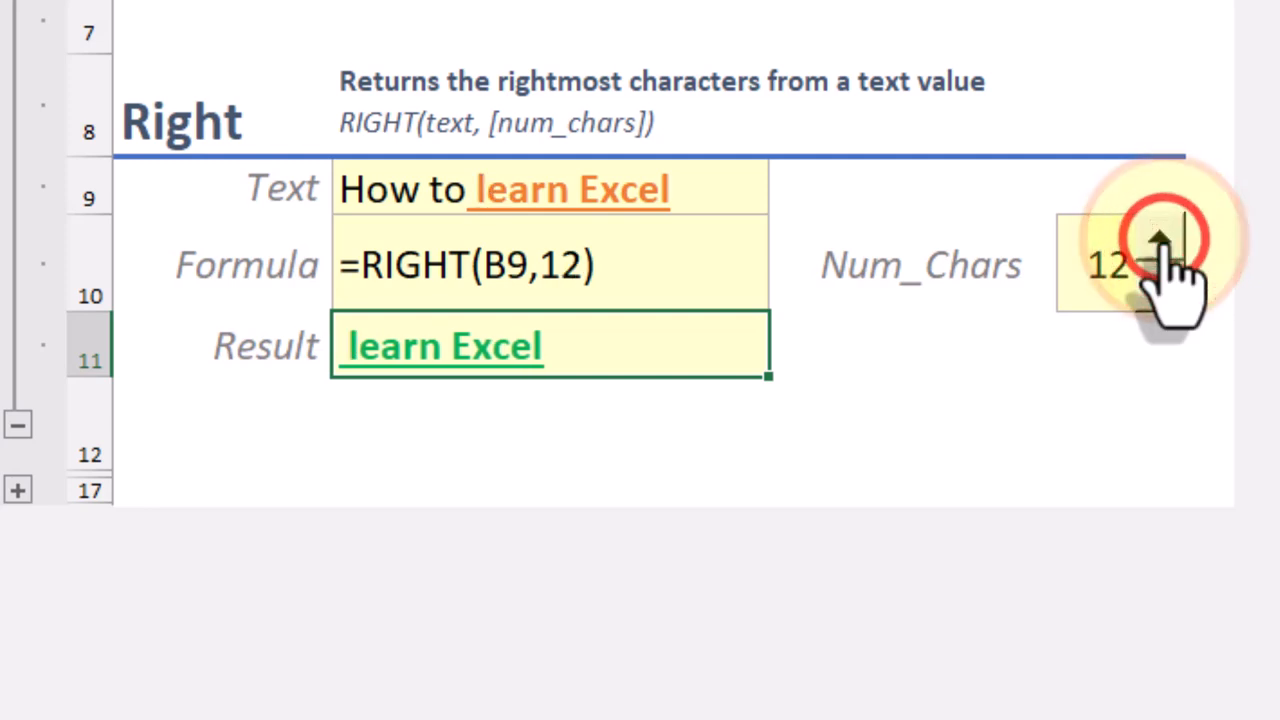
pyautogui.click(1160, 236)
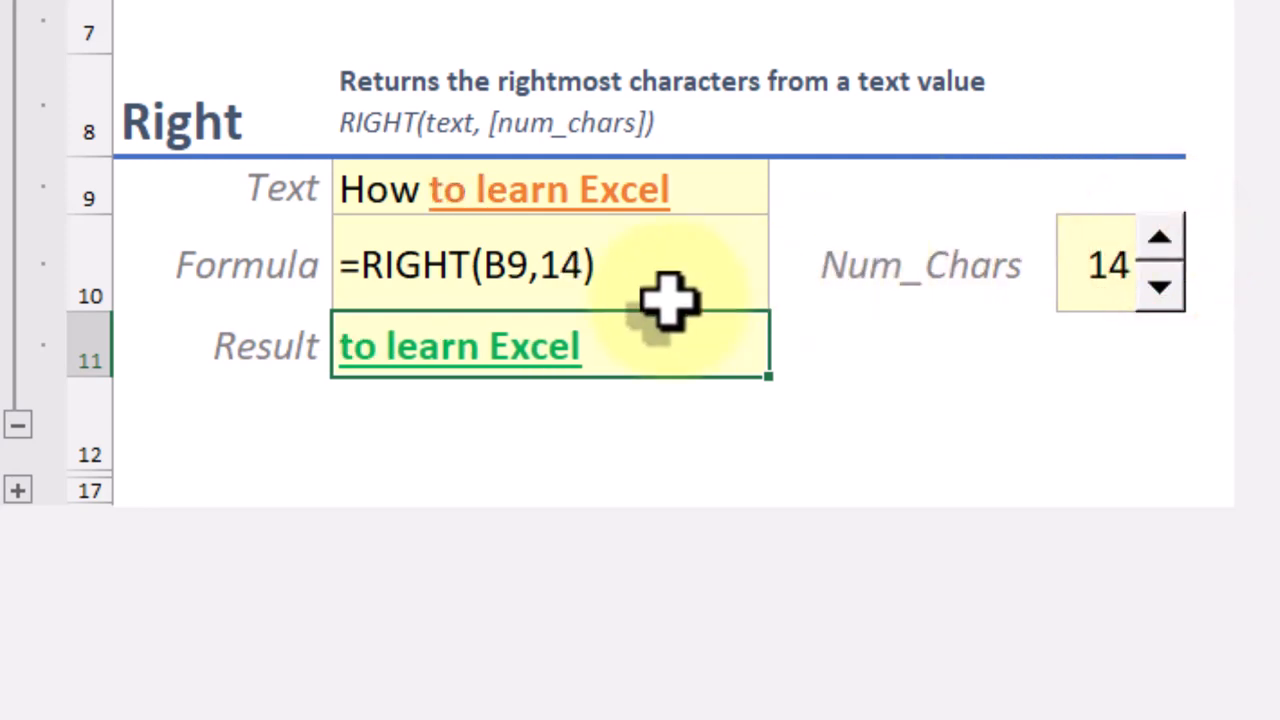
pyautogui.moveTo(30, 520)
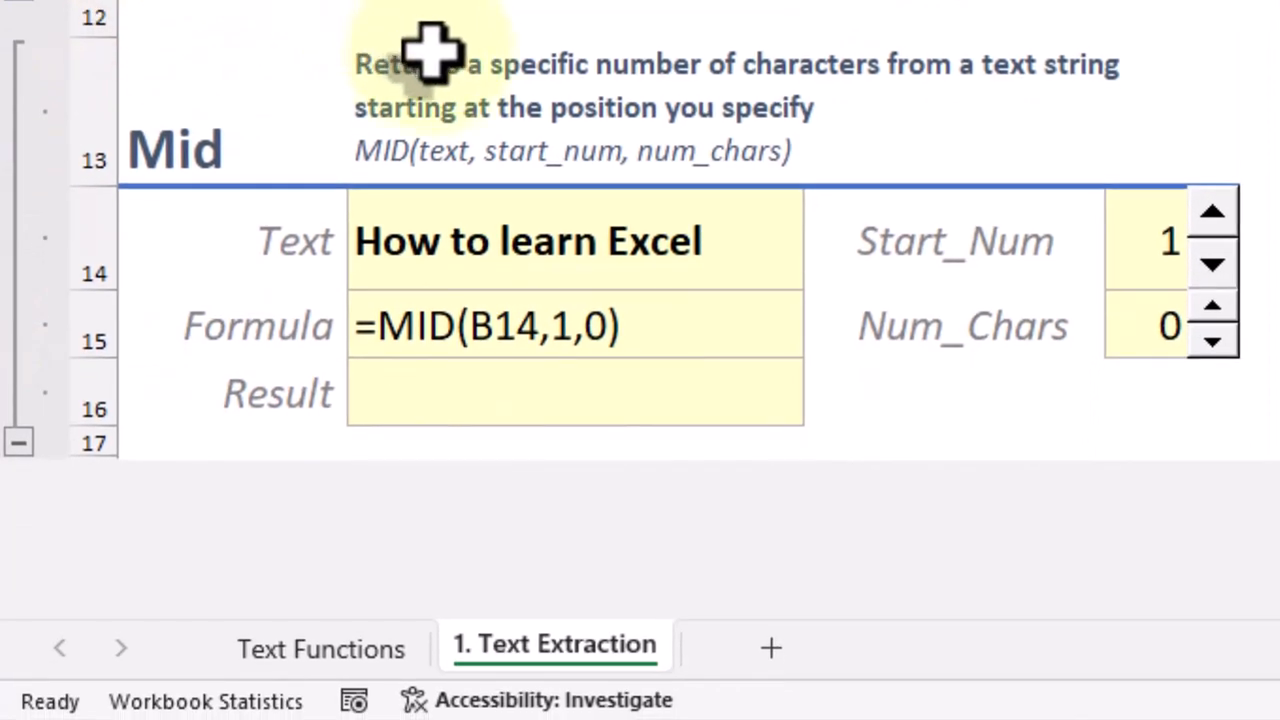
pyautogui.moveTo(936, 70)
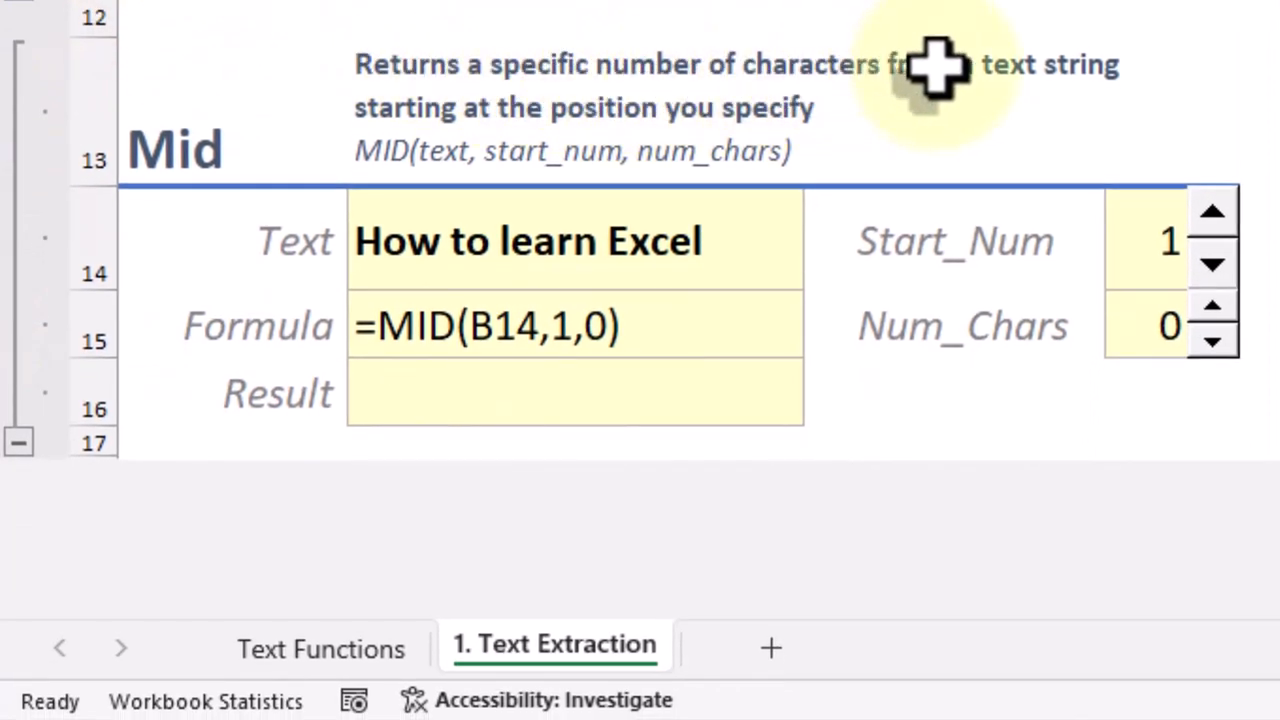
pyautogui.moveTo(750, 136)
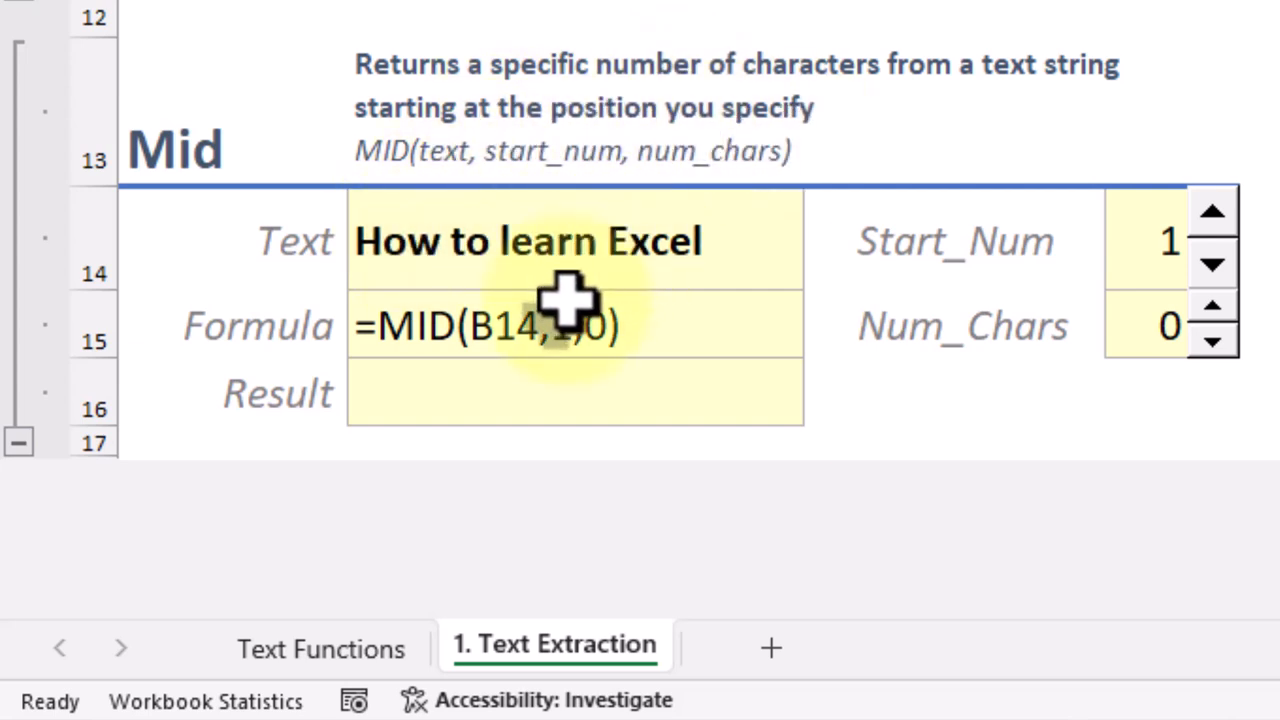
# Step: Set MID Start_Num to 17 and Num_Chars to 5, returning 'el'
pyautogui.click(1212, 268)
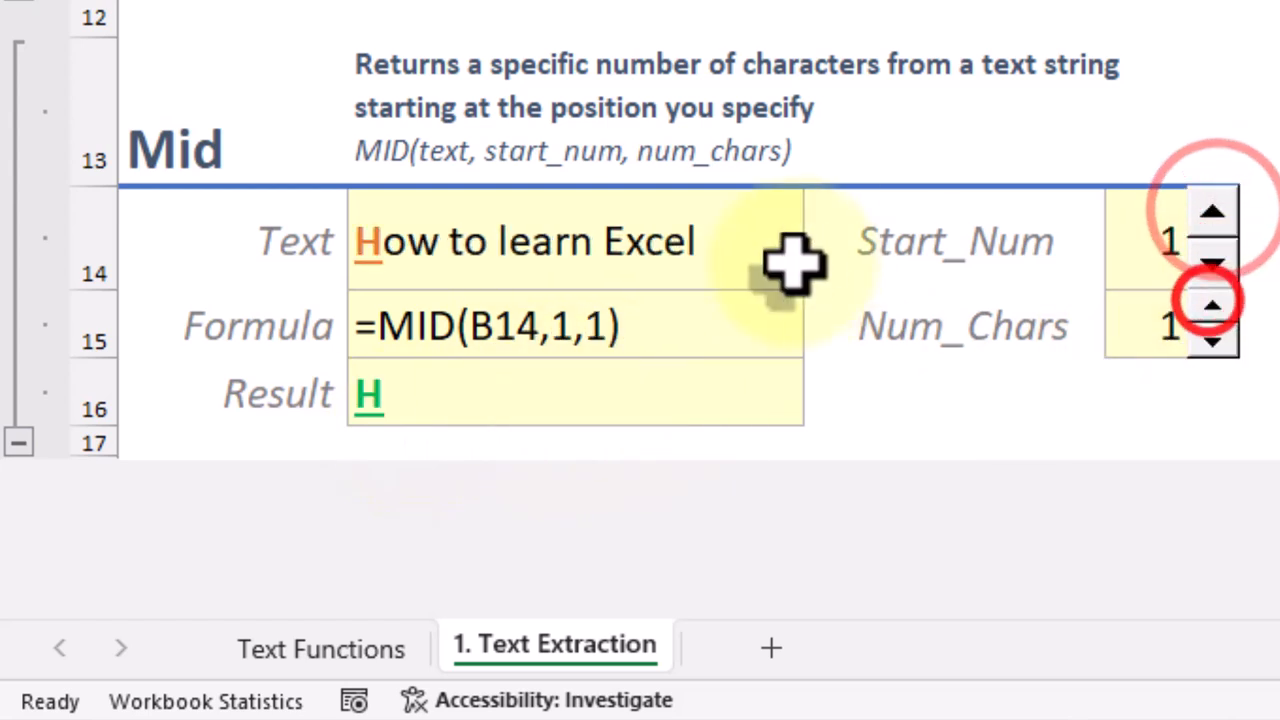
pyautogui.click(1212, 210)
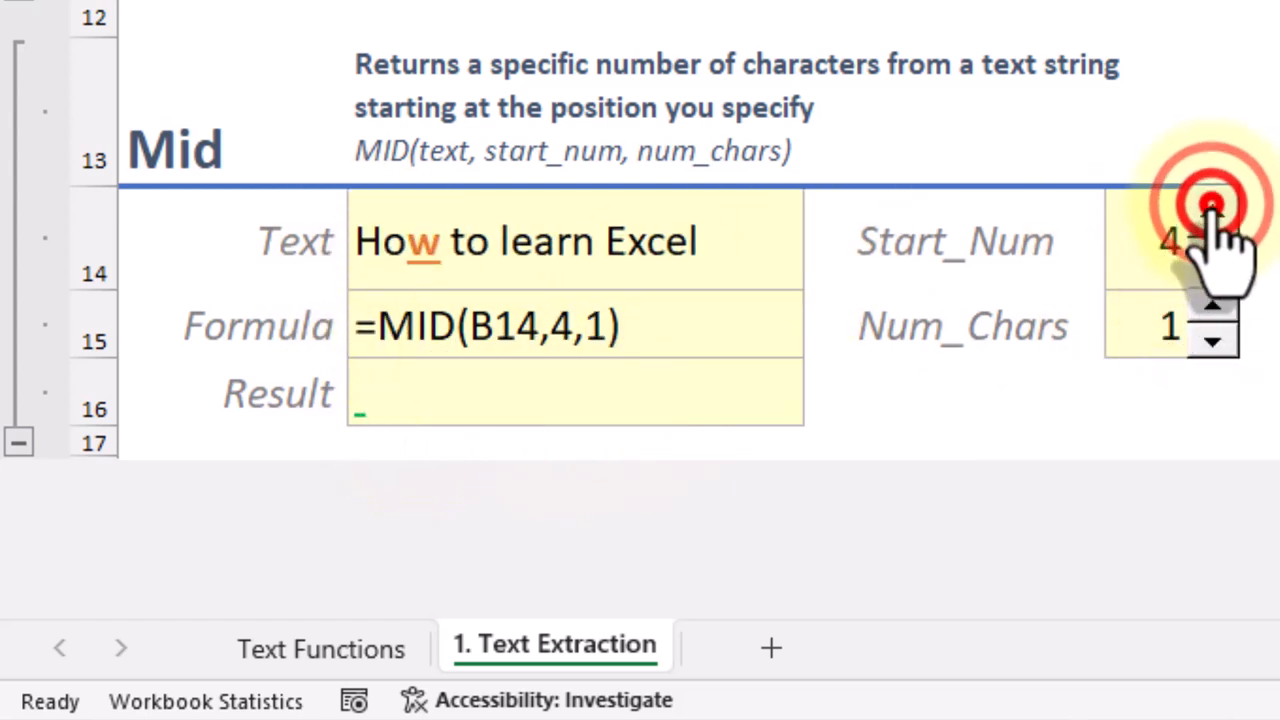
pyautogui.click(1212, 316)
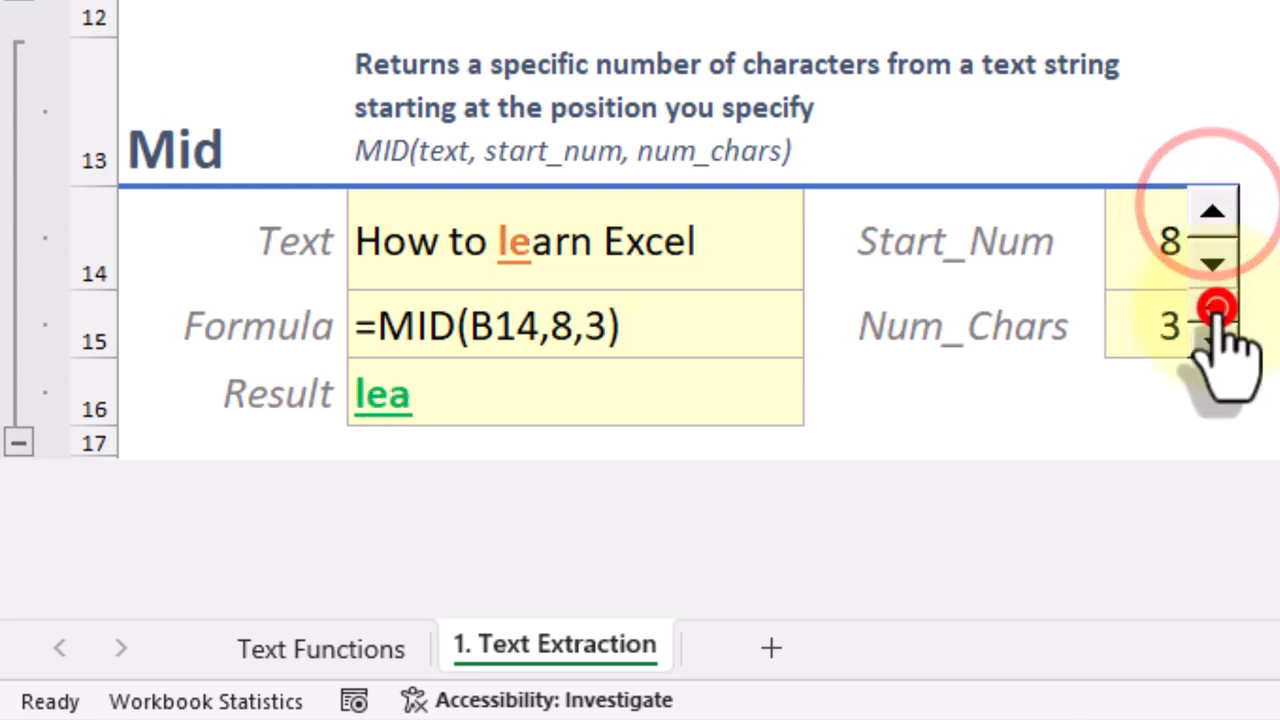
pyautogui.click(1212, 210)
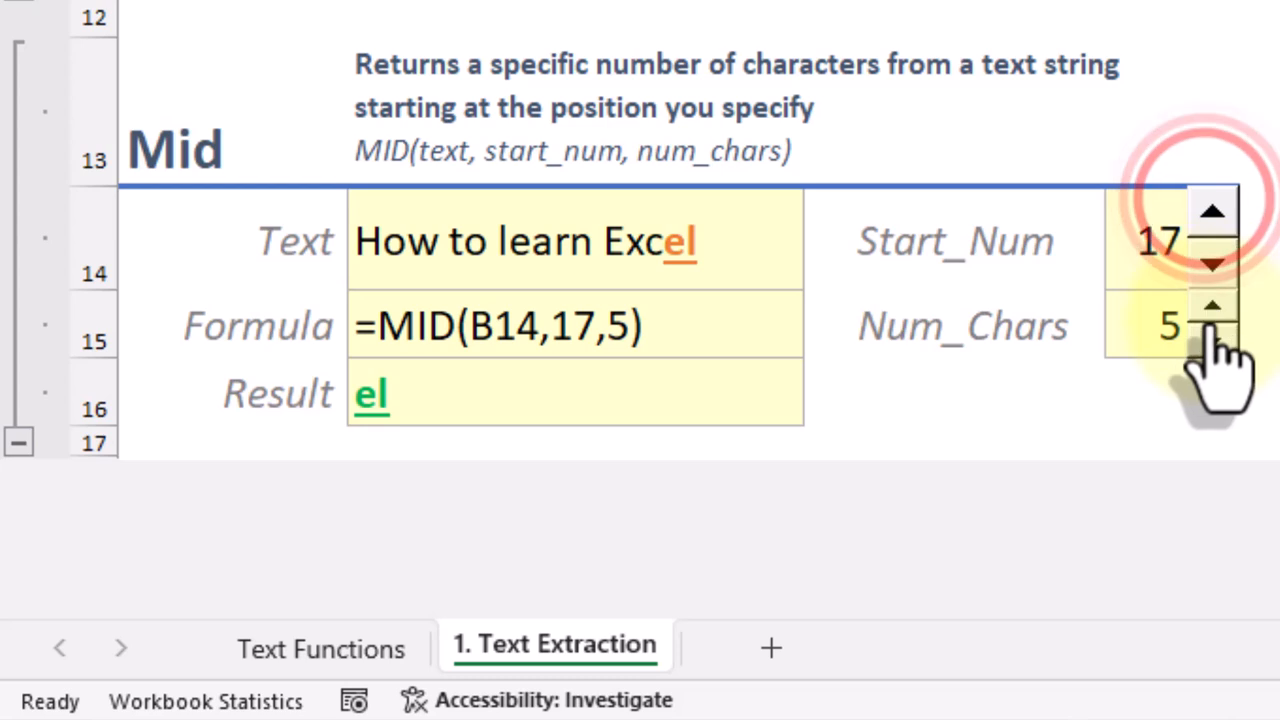
pyautogui.click(1212, 264)
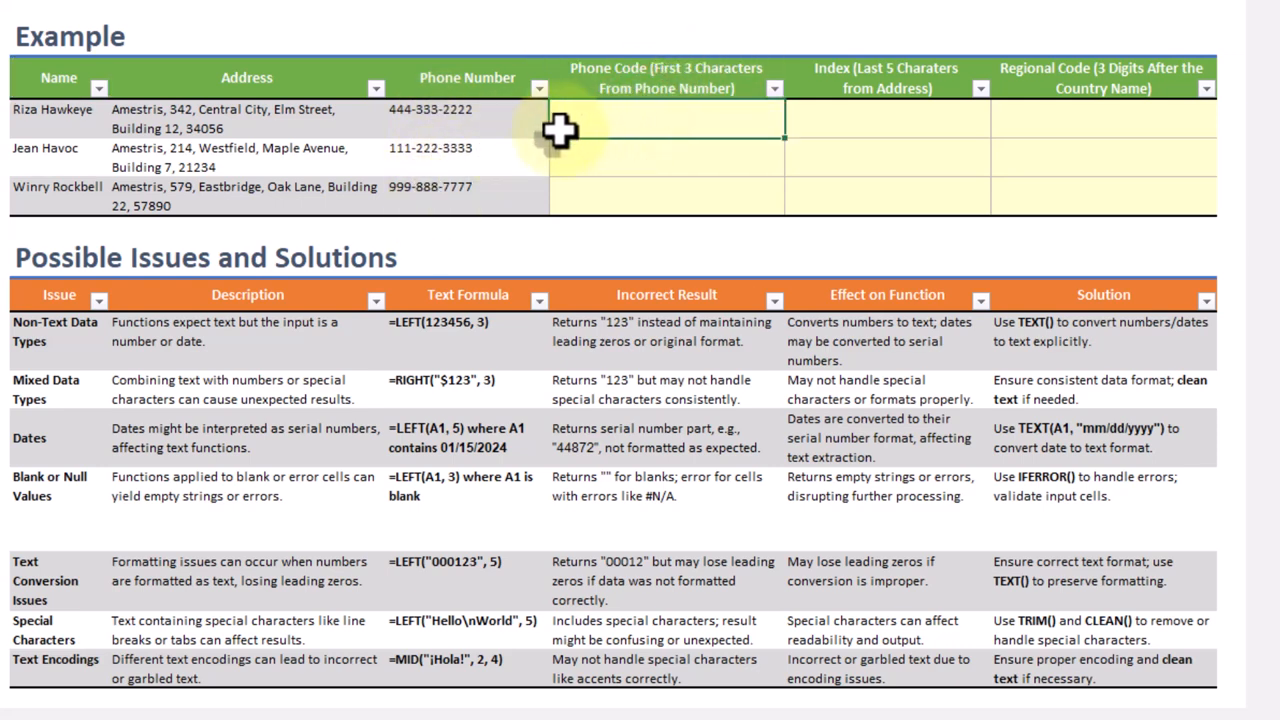
# Step: Fill Phone Code with =LEFT([@[Phone Number]],3), giving 444, 111, 999
pyautogui.write('=left')
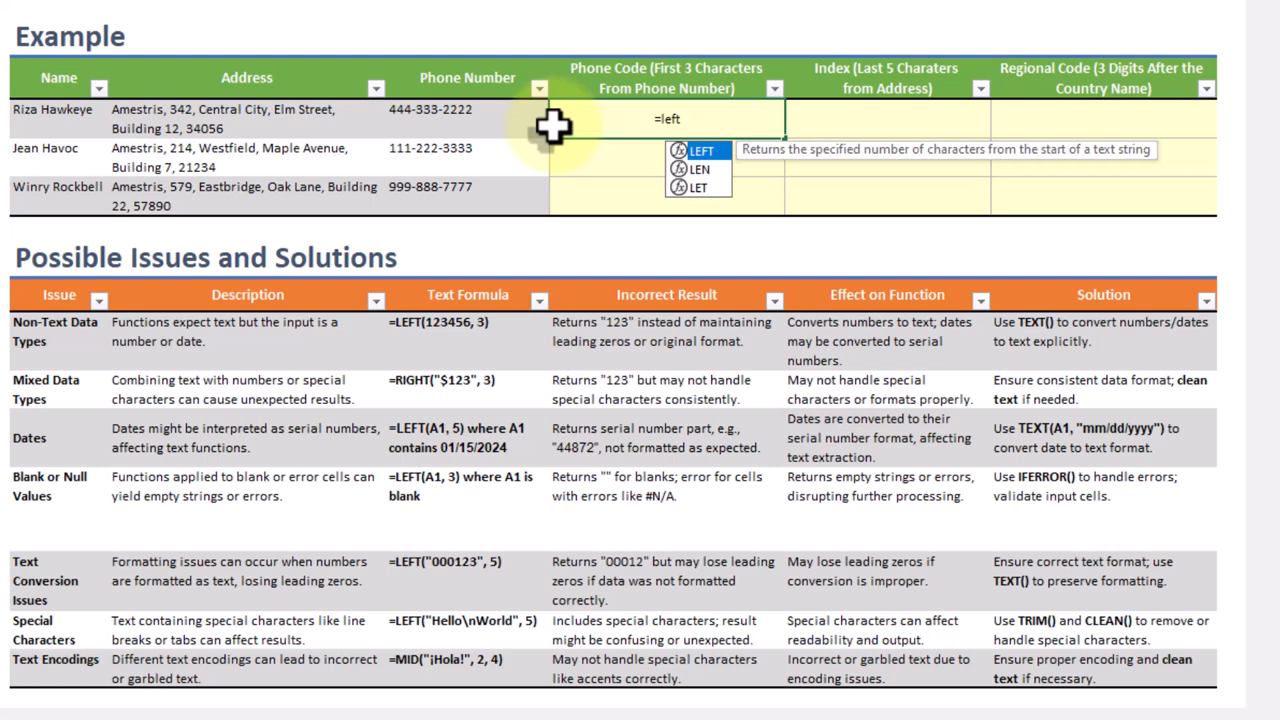
pyautogui.write('(')
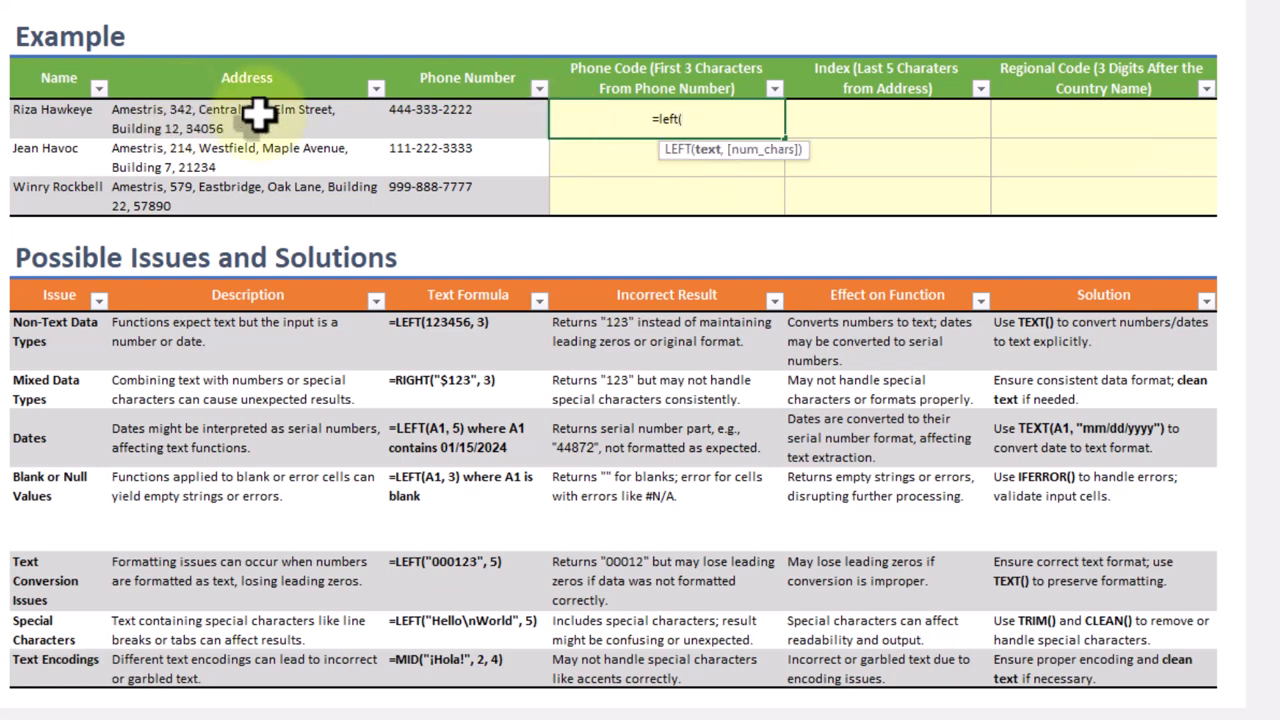
pyautogui.click(430, 108)
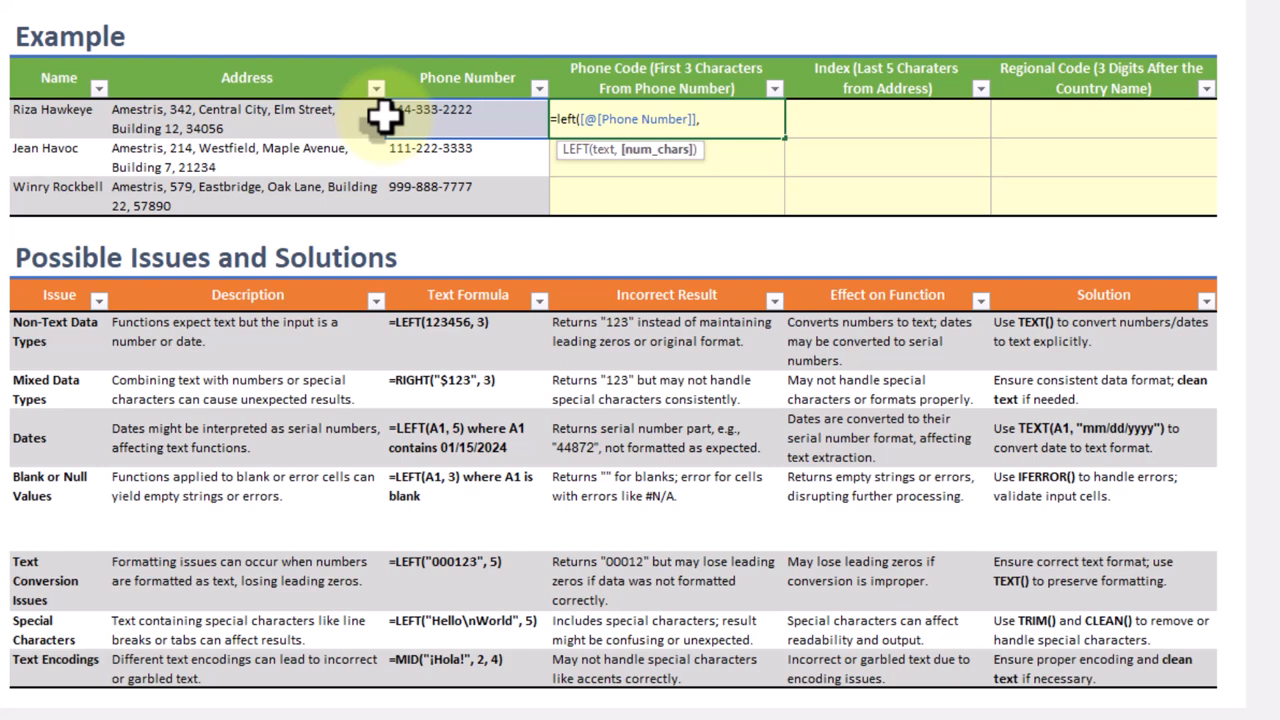
pyautogui.write('3)')
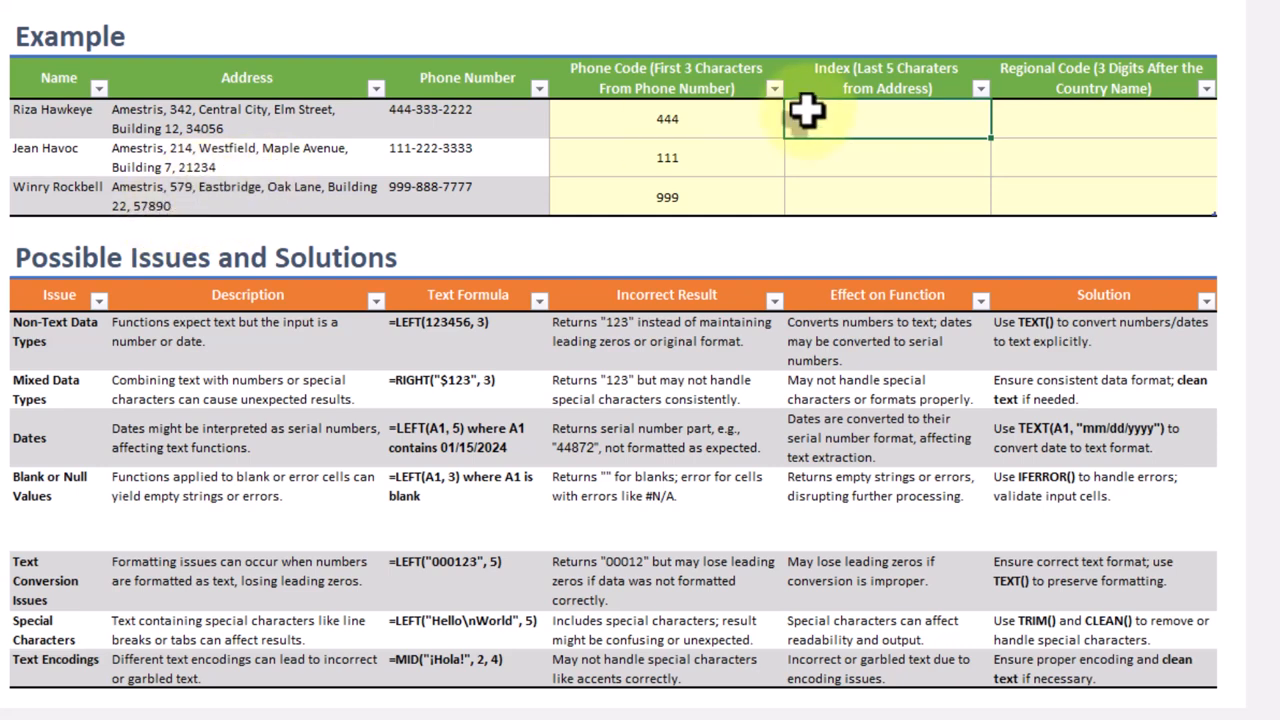
# Step: Fill Index with =RIGHT(Address,5), giving 34056, 21234, 57890
pyautogui.write('=right(')
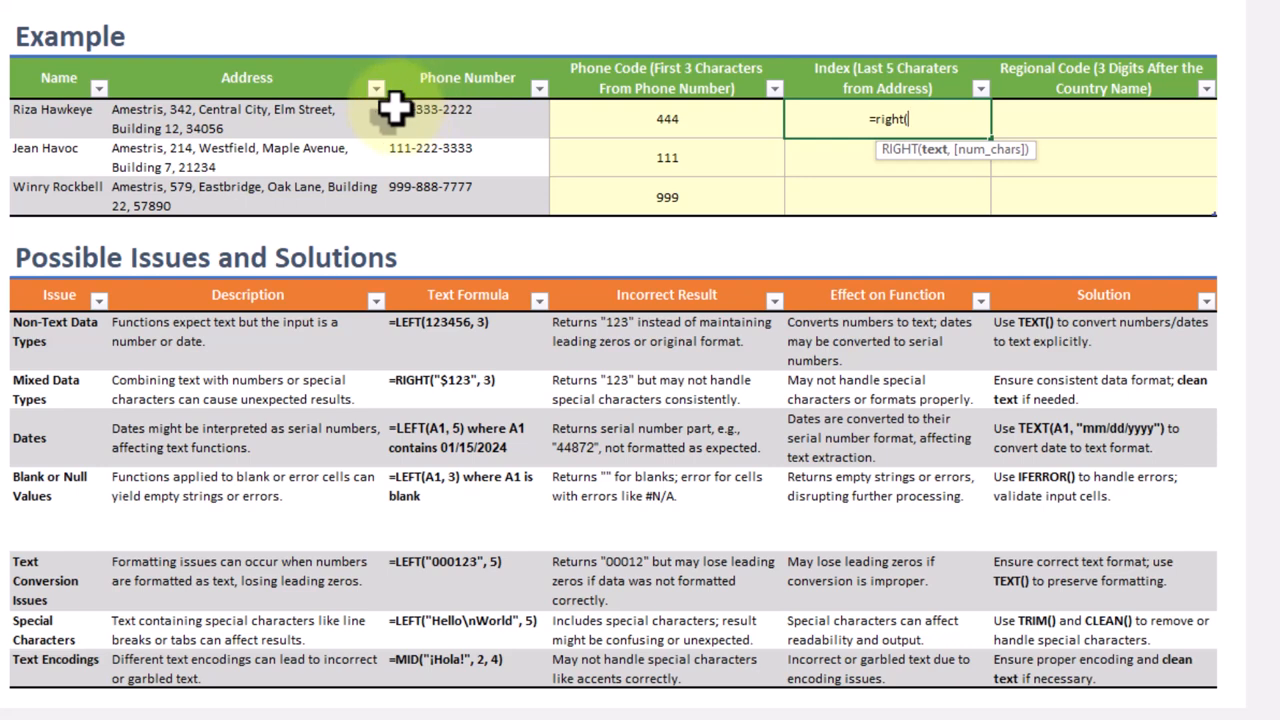
pyautogui.click(246, 118)
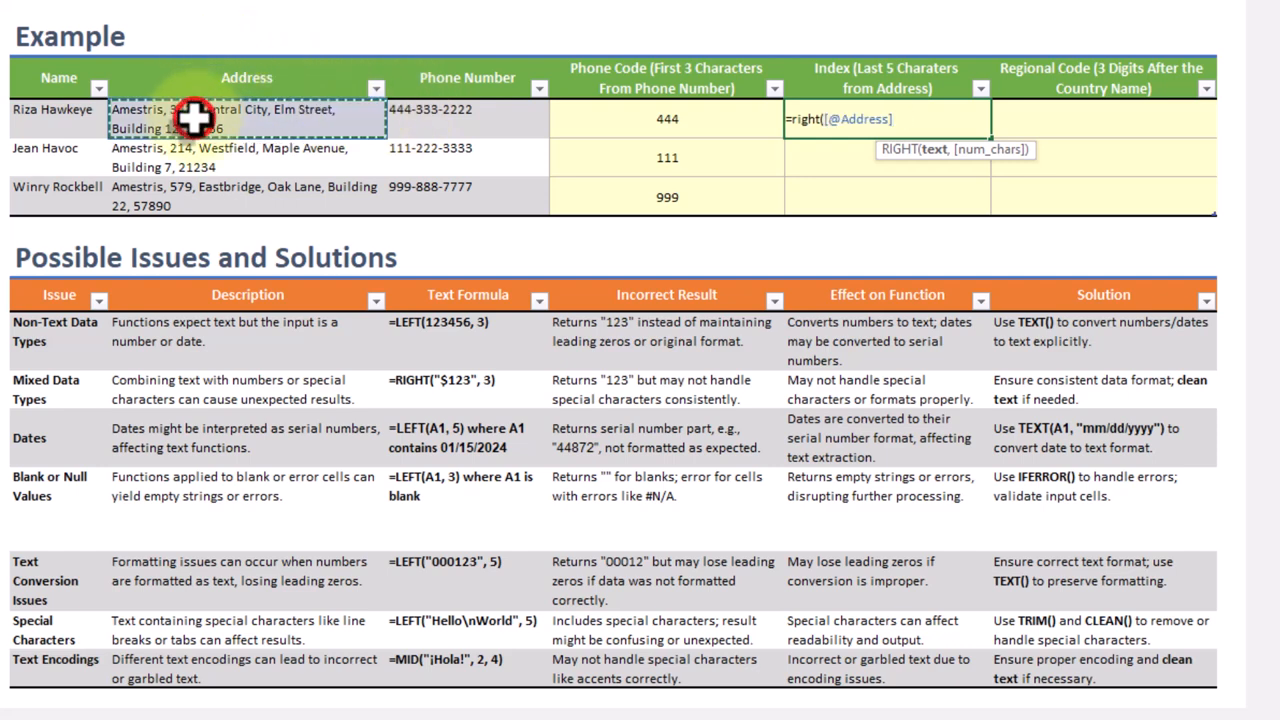
pyautogui.write(',')
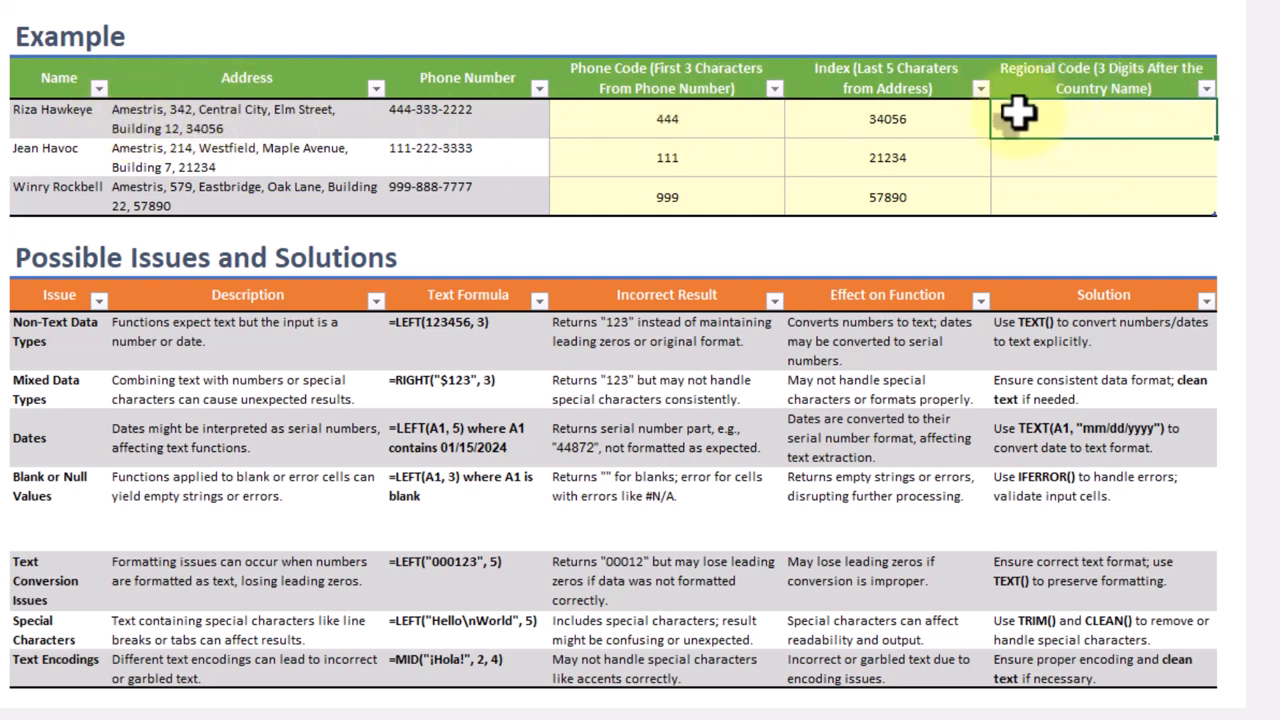
# Step: Fill Regional Code with =MID(Address,11,3), giving 342, 214, 579
pyautogui.write('=mid([@Address')
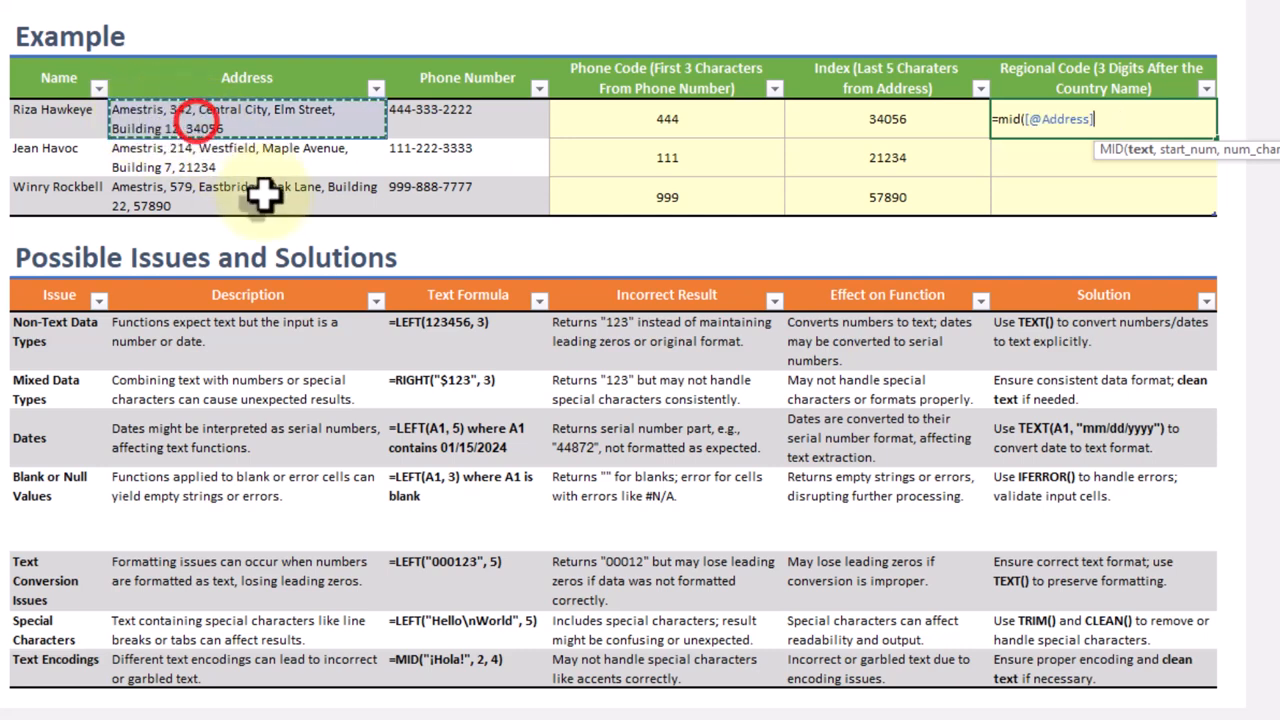
pyautogui.write(',11,')
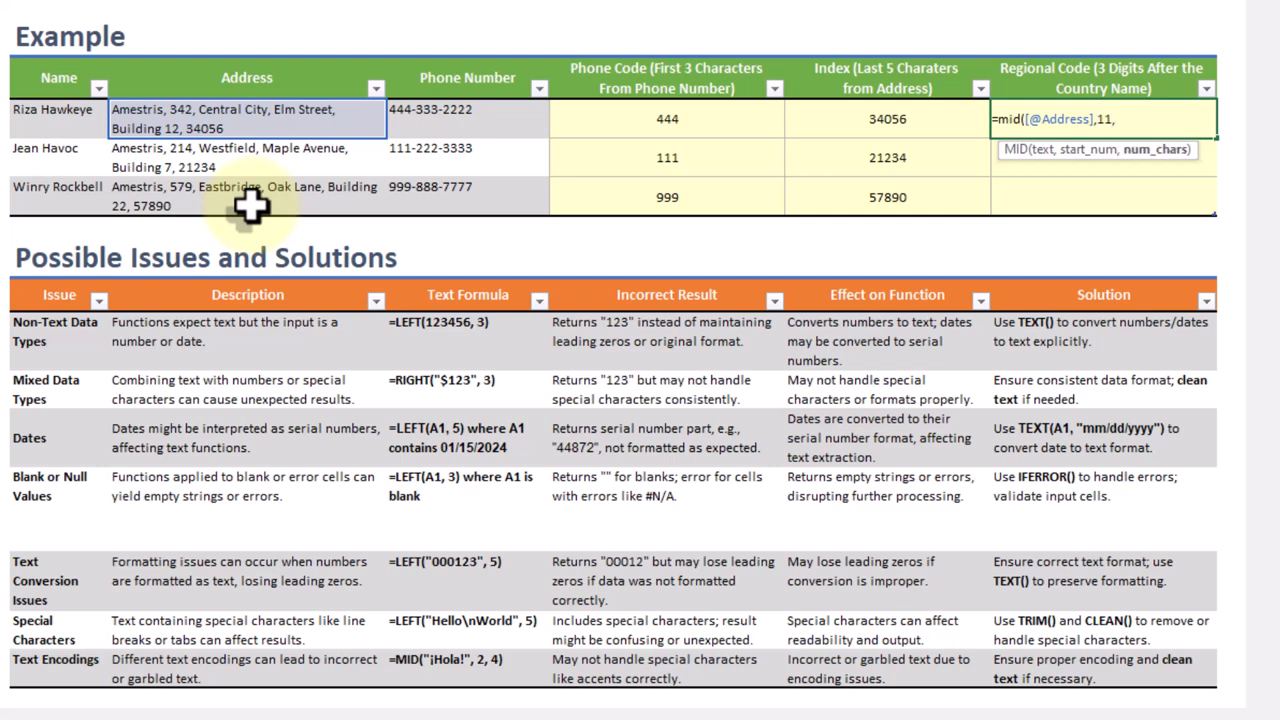
pyautogui.write('3)')
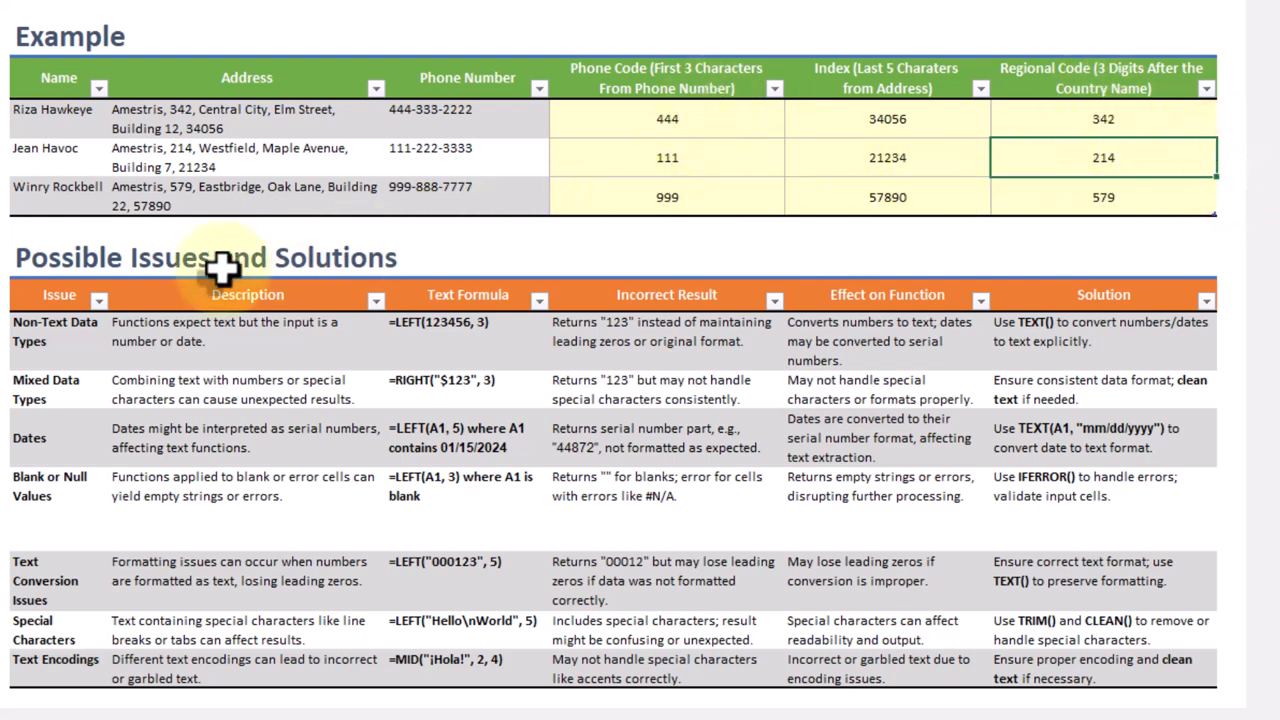
pyautogui.click(56, 332)
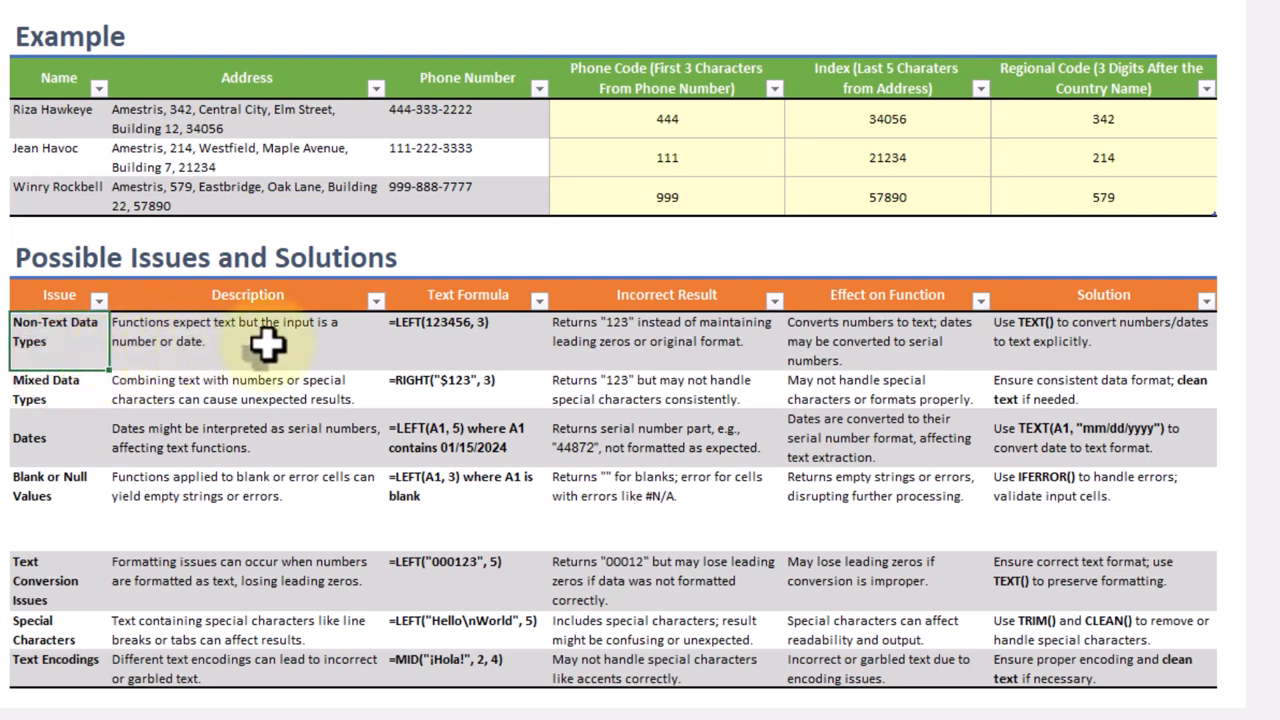
pyautogui.click(466, 332)
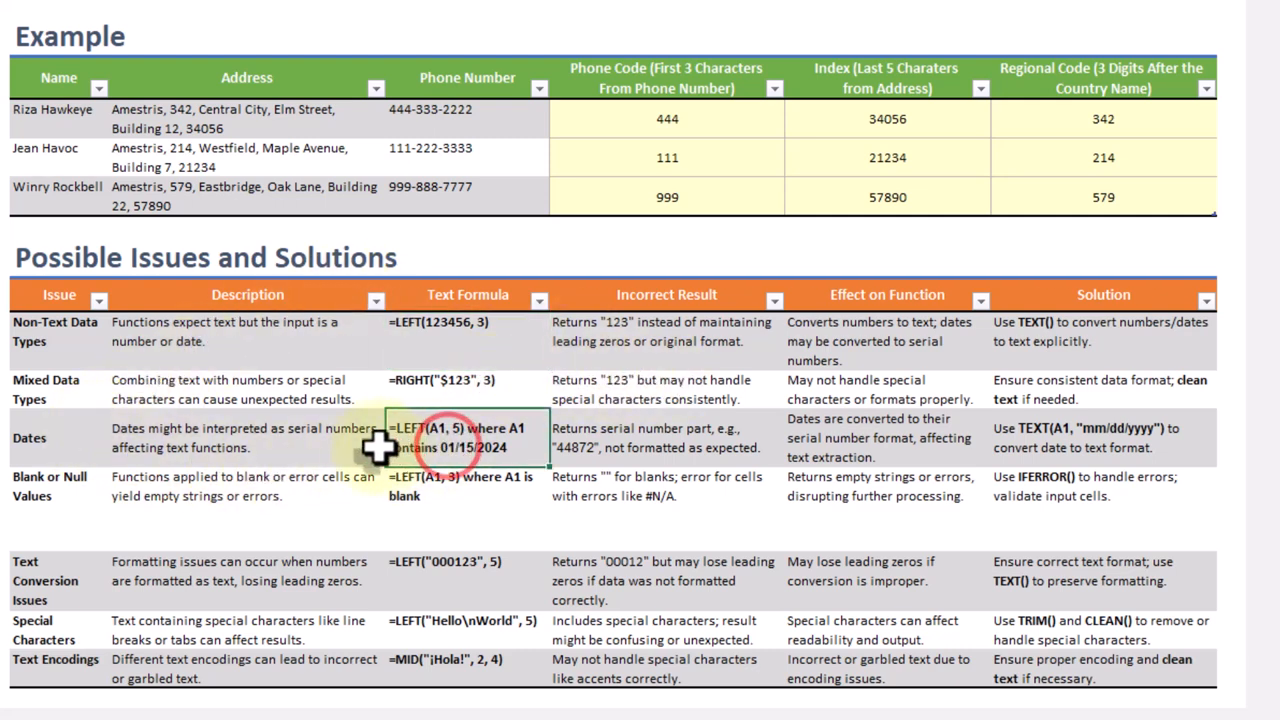
pyautogui.moveTo(790, 448)
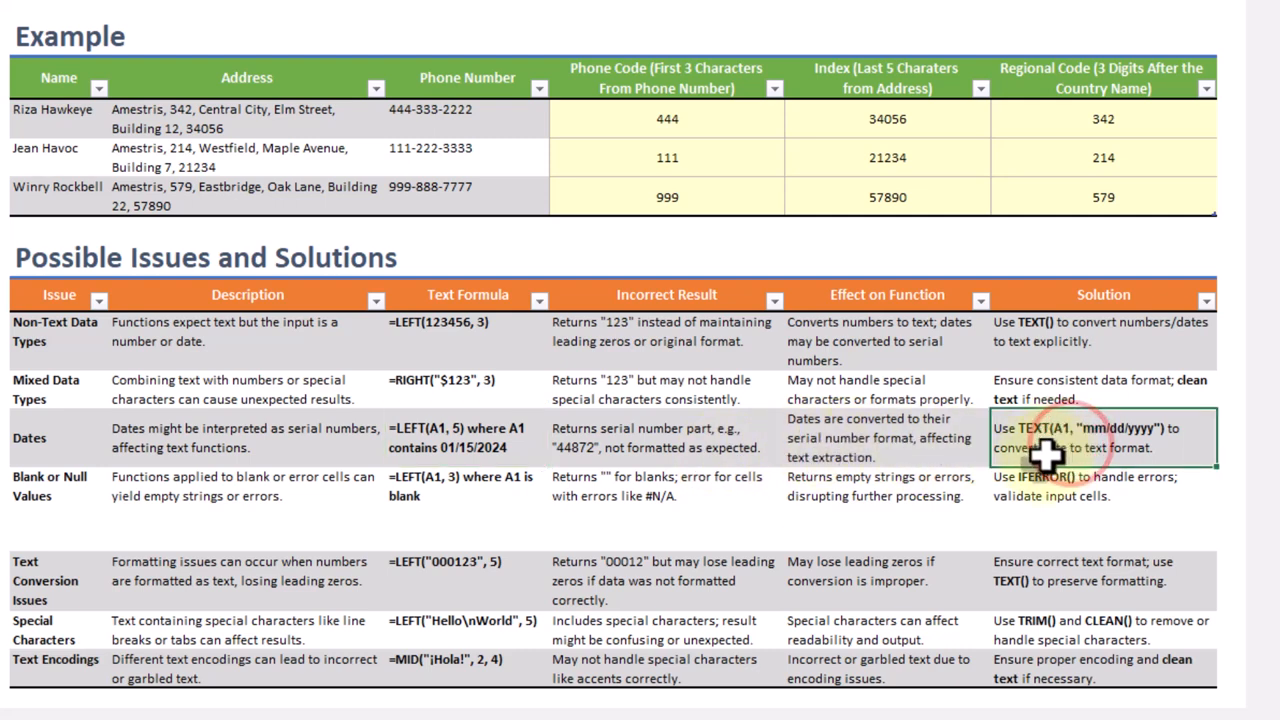
pyautogui.moveTo(1010, 490)
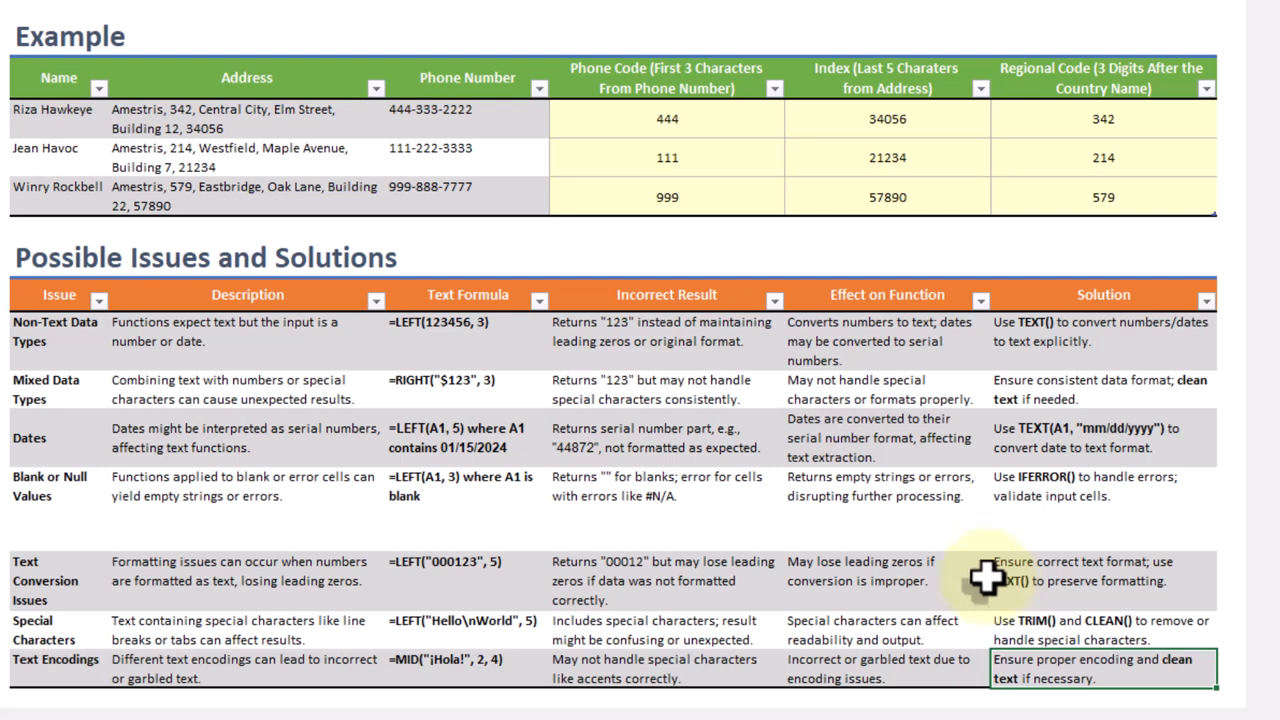
pyautogui.moveTo(532, 548)
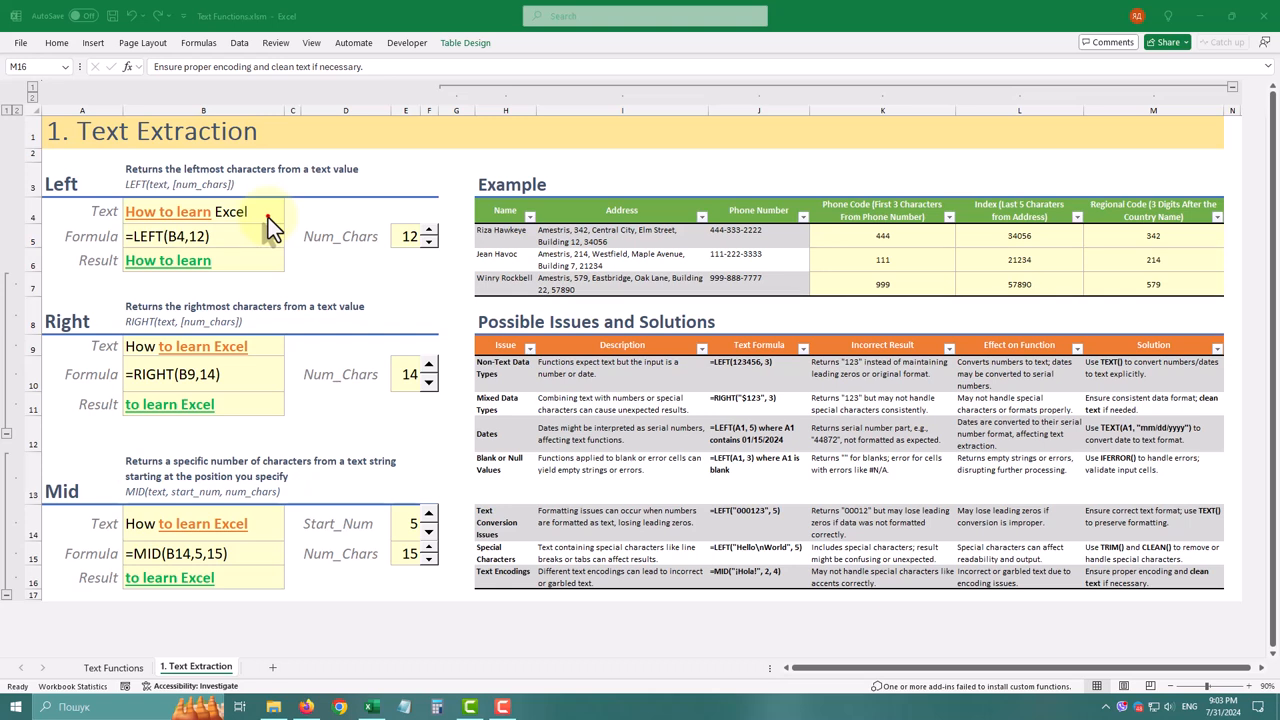
# Step: Replace B4 with Arabic text and step Num_Chars down and back up to 3
pyautogui.click(204, 212)
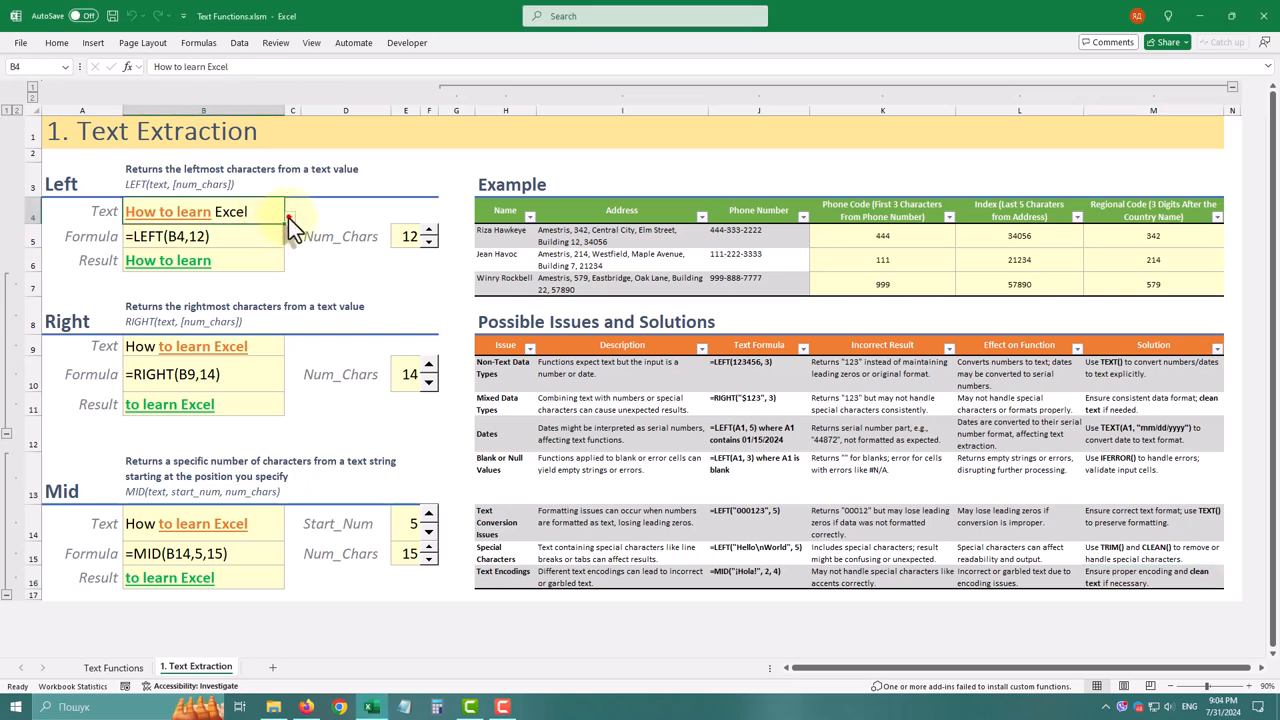
pyautogui.click(290, 216)
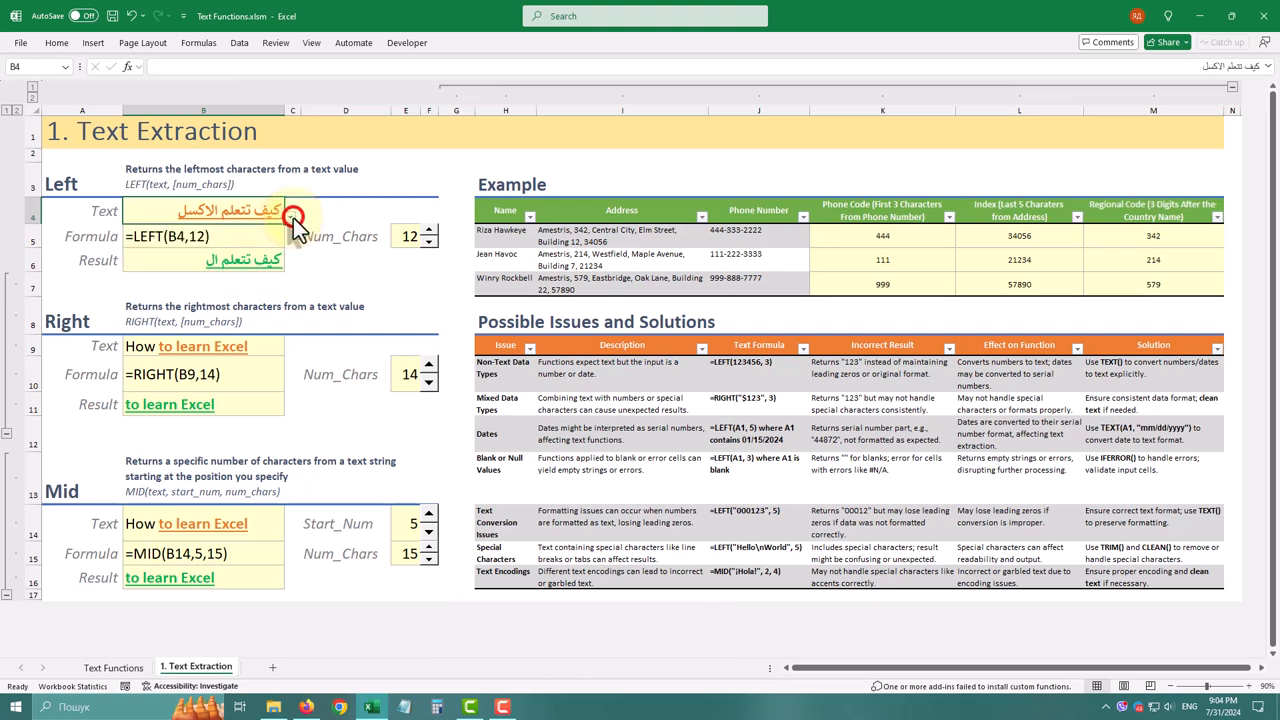
pyautogui.click(432, 244)
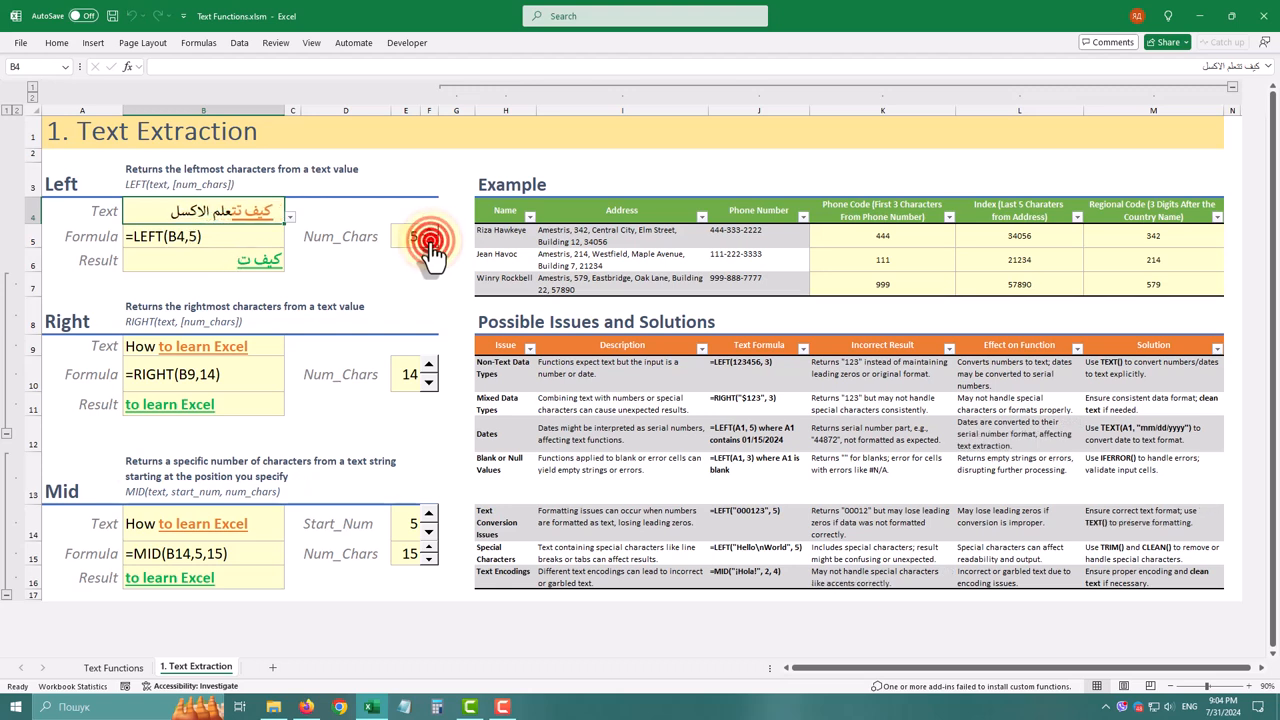
pyautogui.click(428, 242)
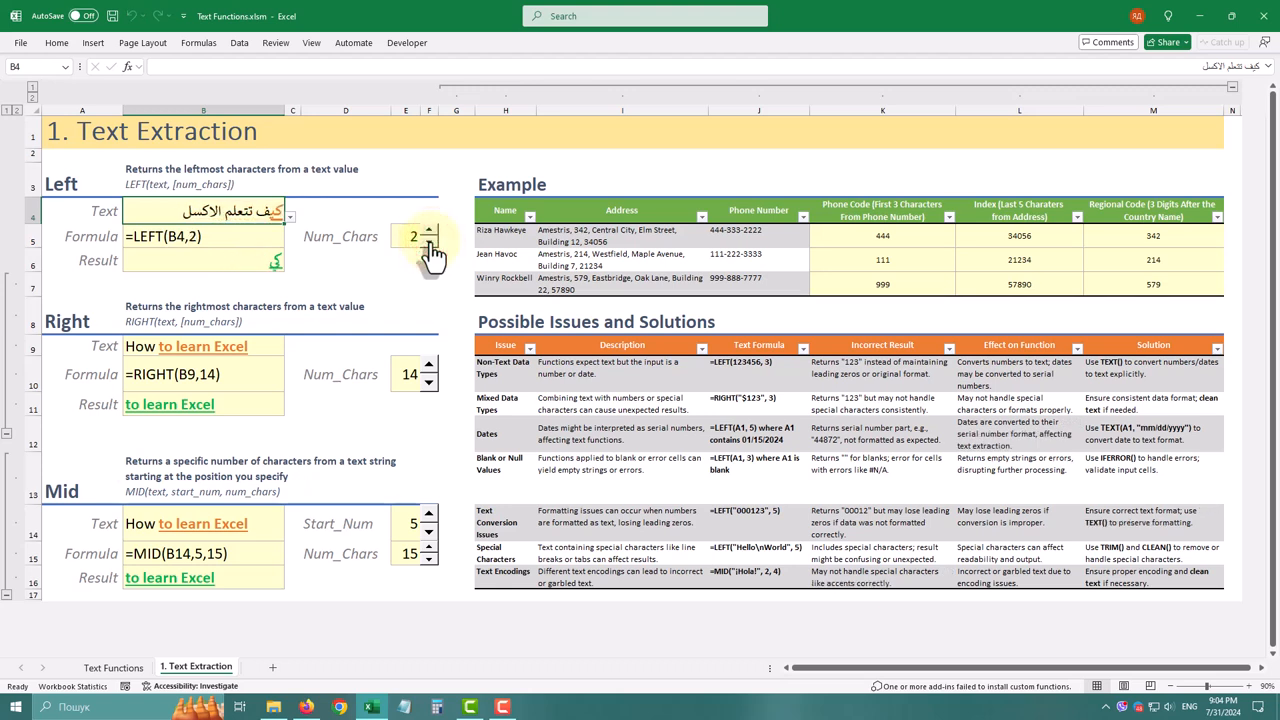
pyautogui.click(428, 242)
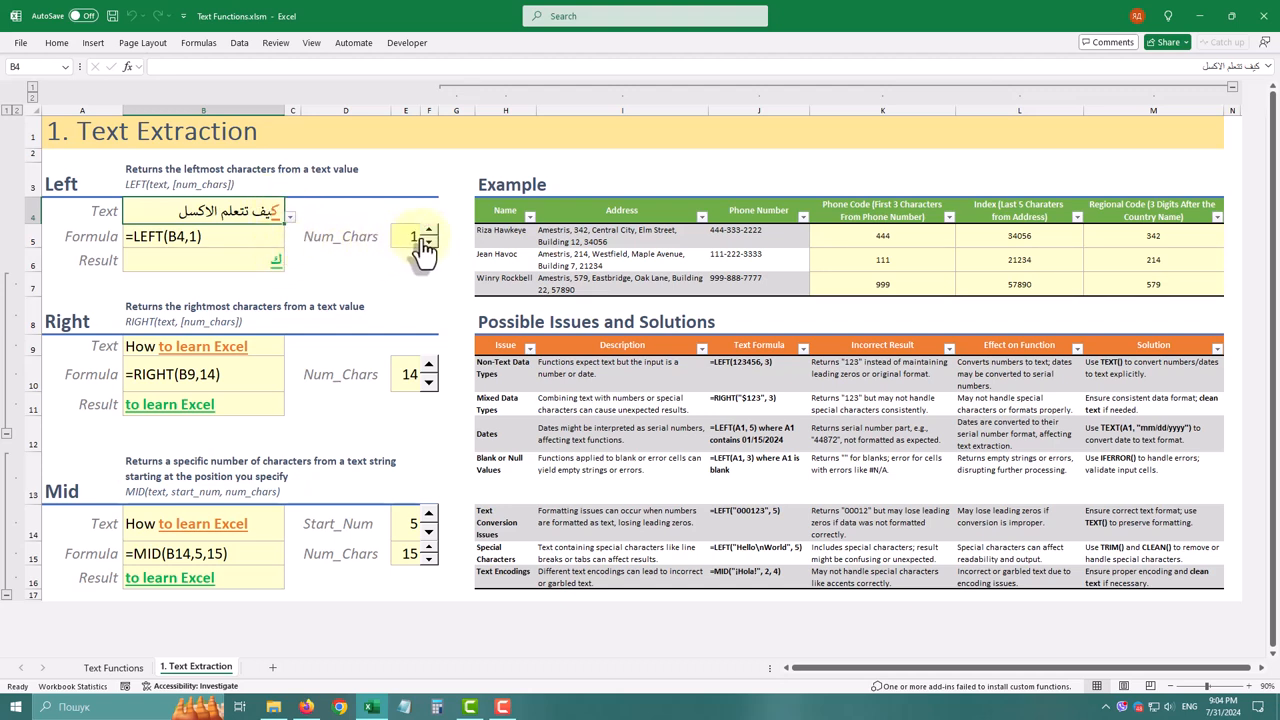
pyautogui.click(428, 230)
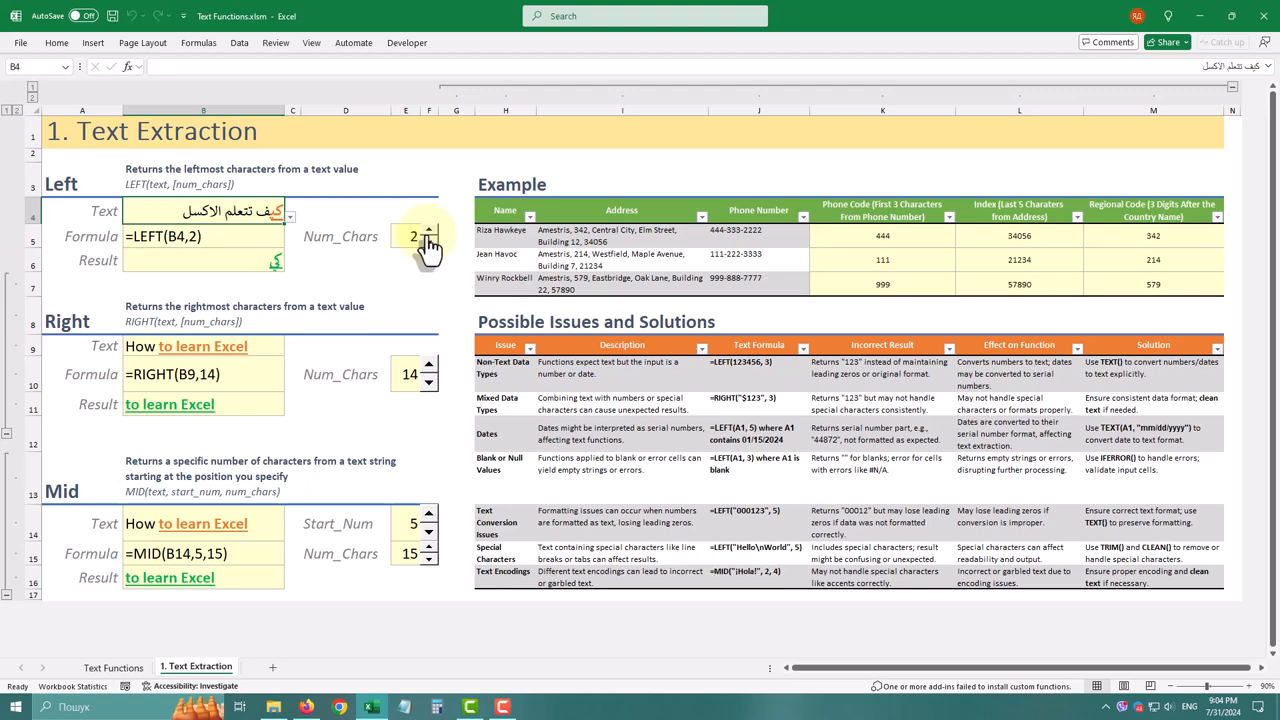
pyautogui.click(426, 230)
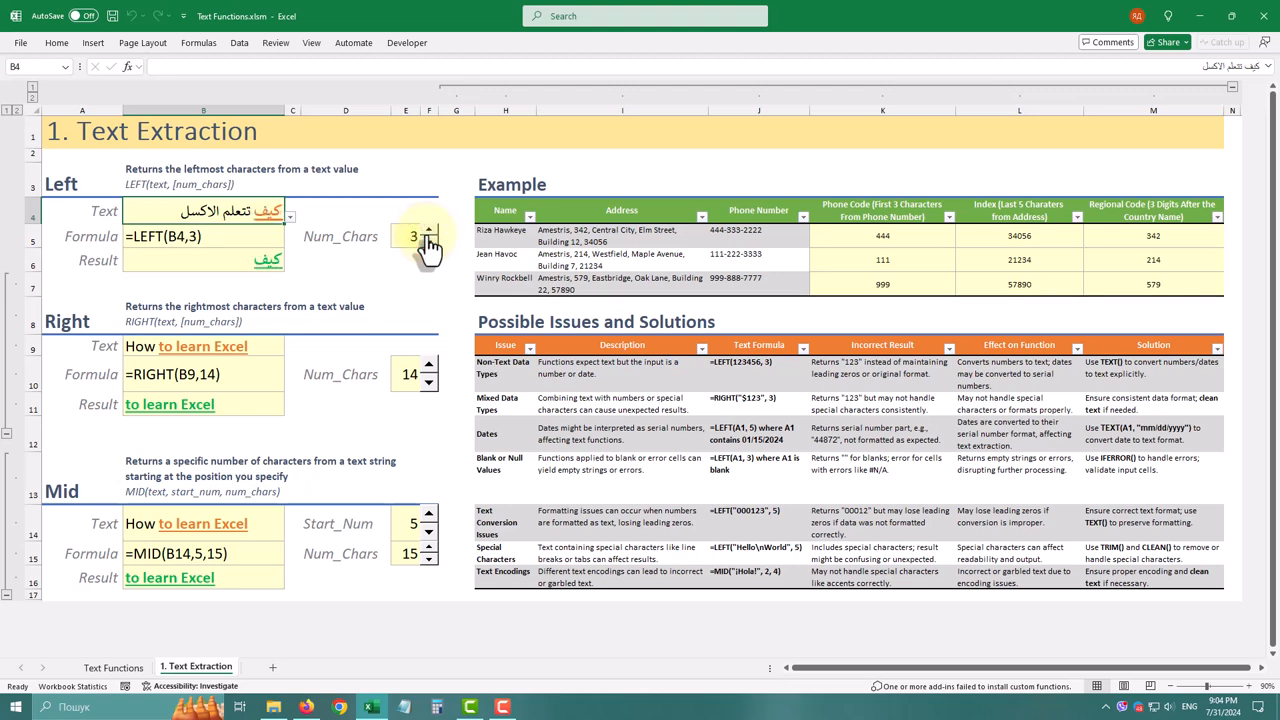
pyautogui.click(430, 384)
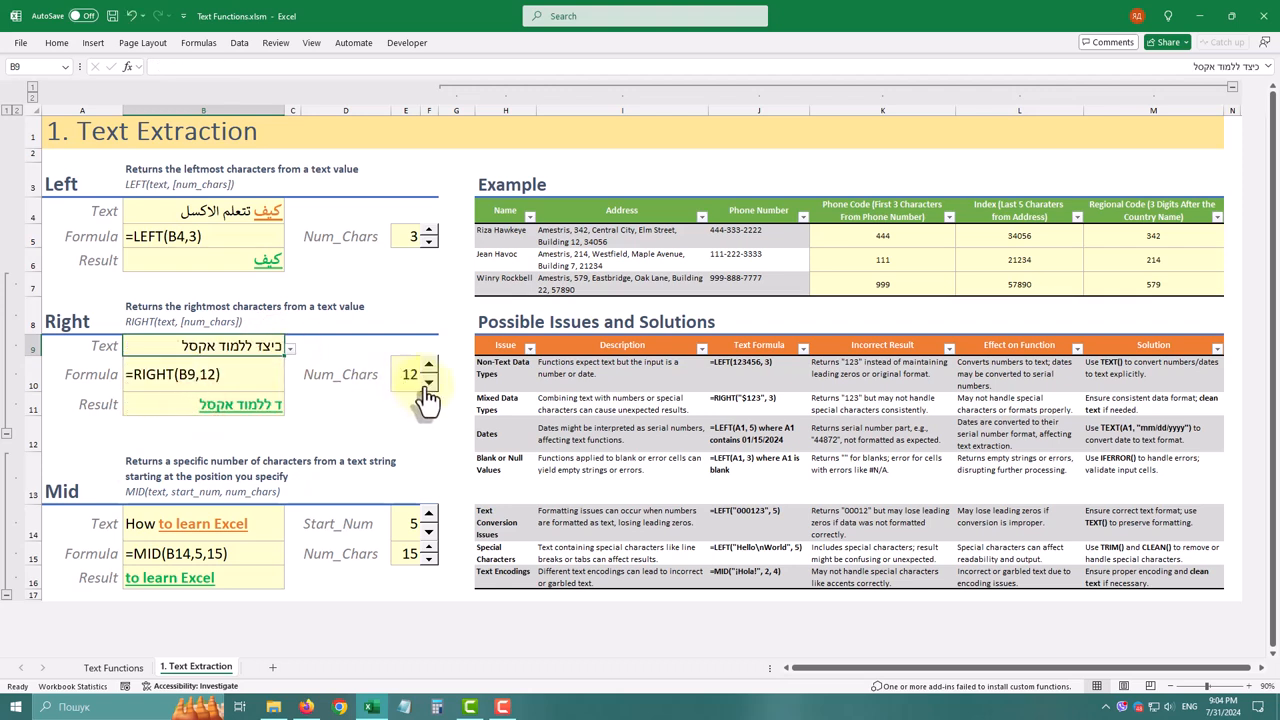
# Step: Step the Hebrew RIGHT demo's count down to 1, then up to 7 and 11
pyautogui.click(428, 380)
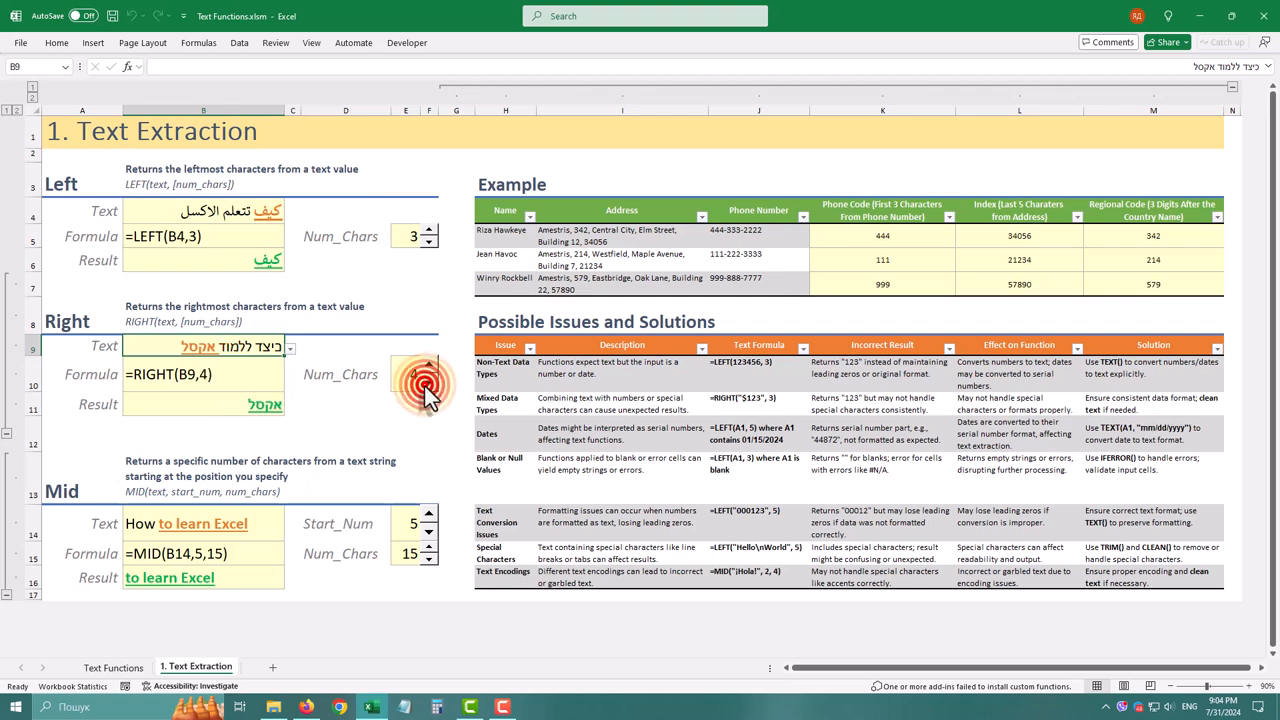
pyautogui.click(428, 384)
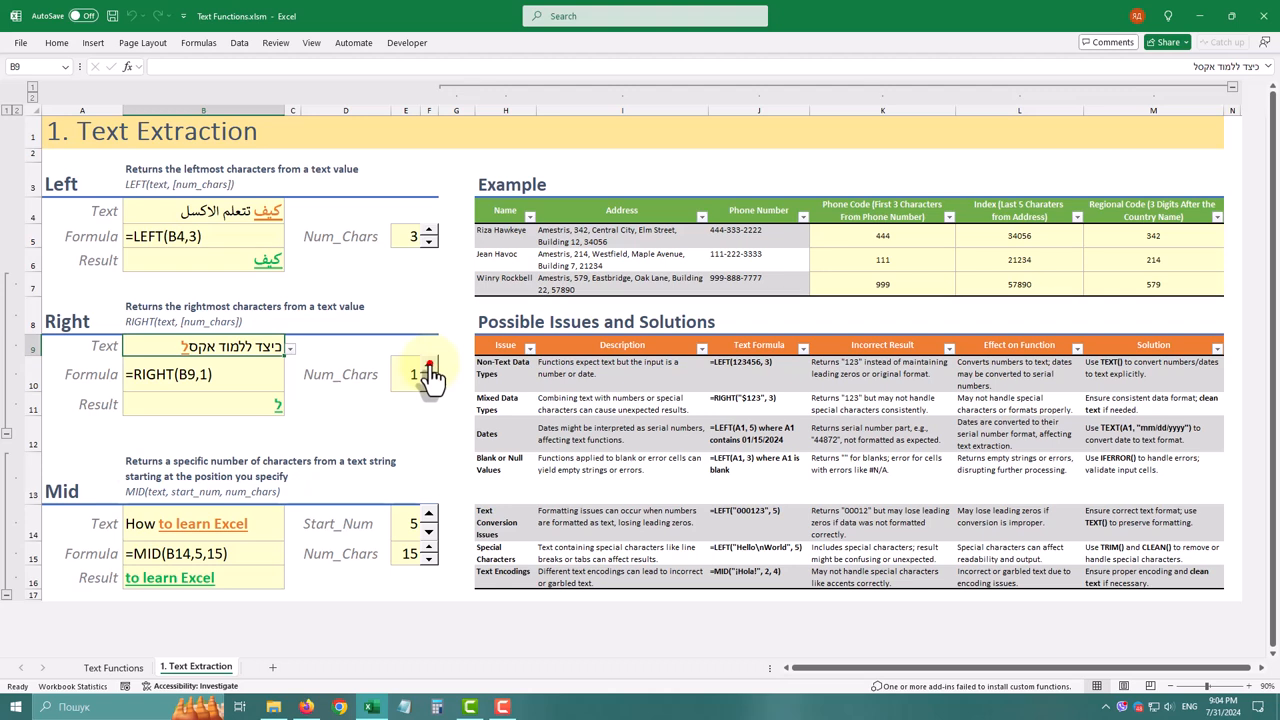
pyautogui.click(428, 368)
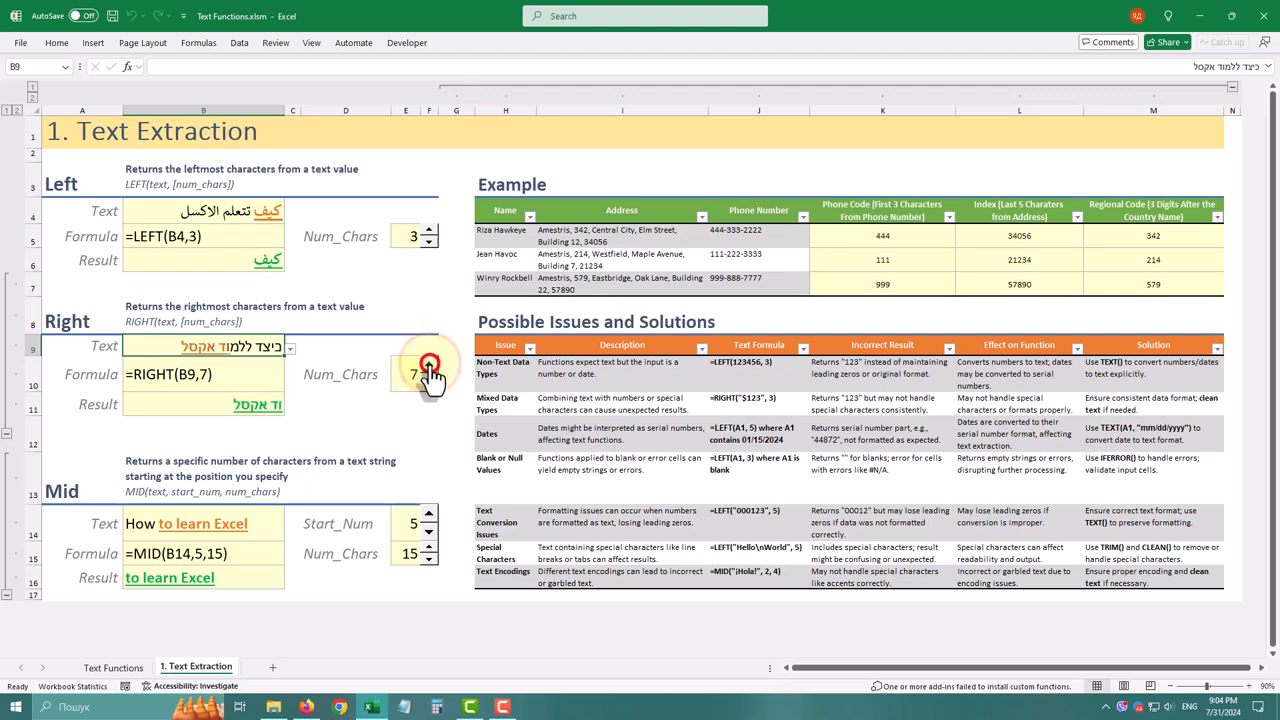
pyautogui.click(428, 368)
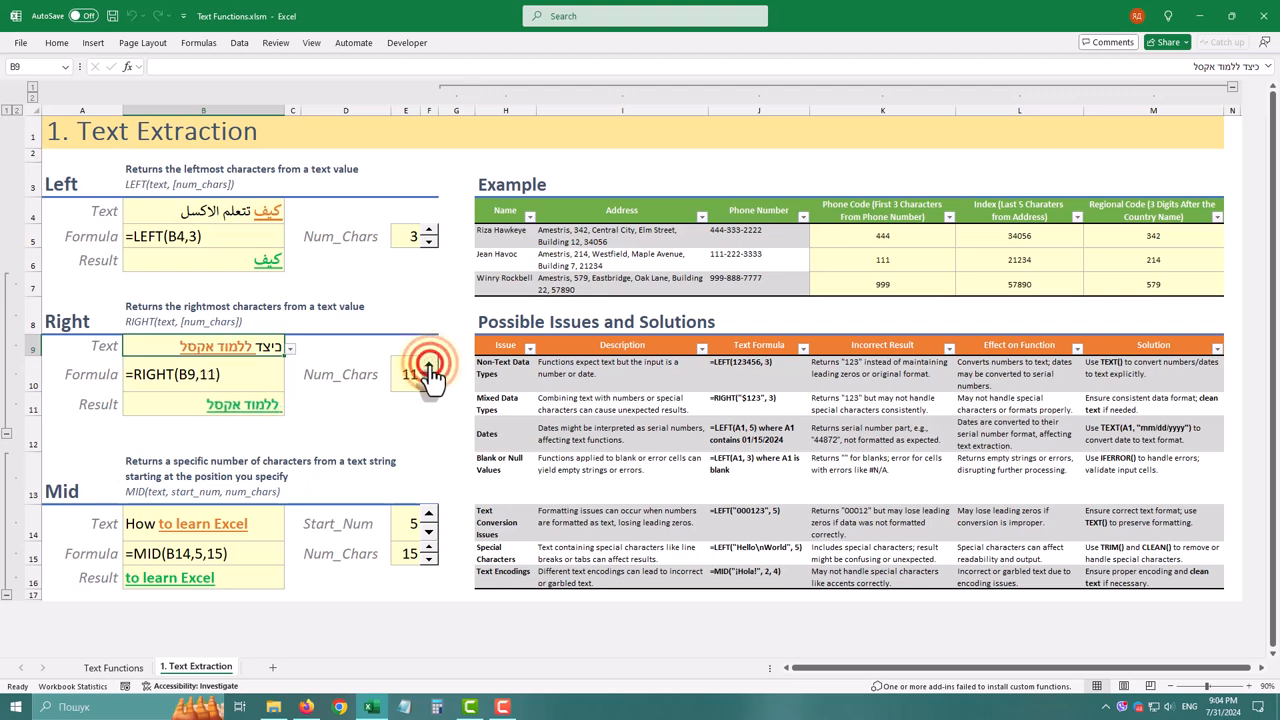